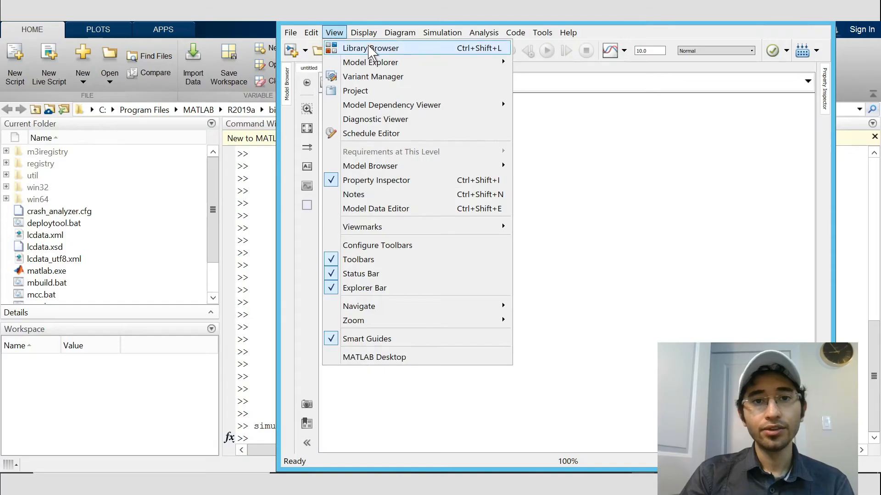
Step: Search the Library Browser for 'signal generator' and place a Signal Generator block on the canvas
click(373, 48)
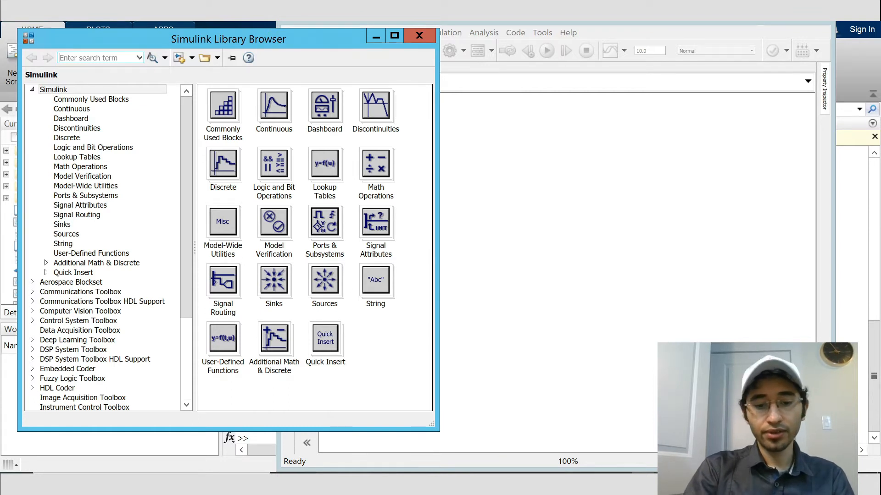
text(signal)
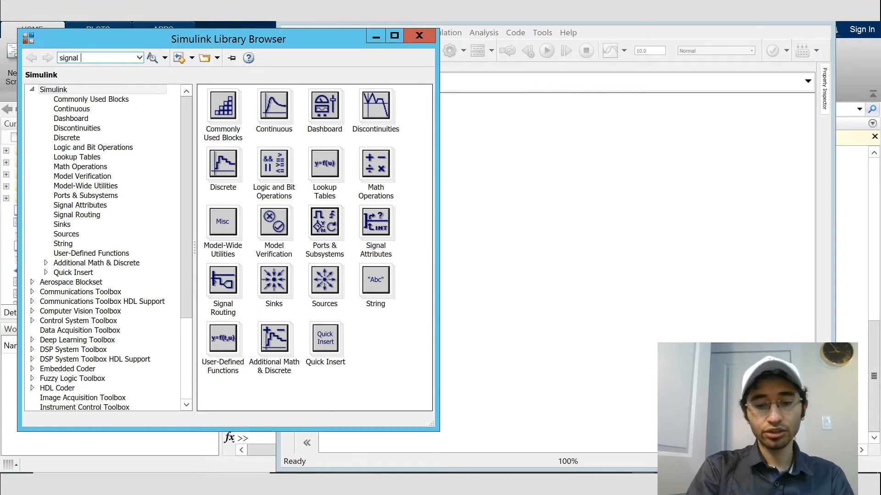
text(generator)
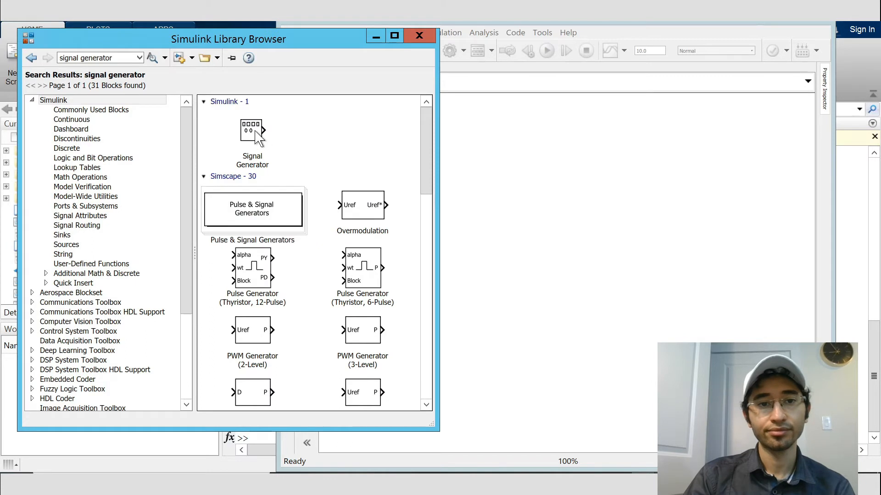
click(251, 132)
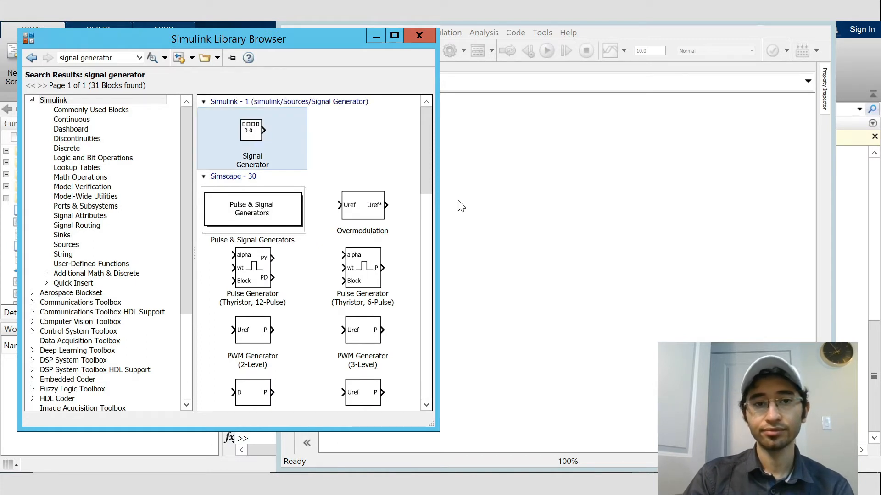
drag(252, 129, 456, 202)
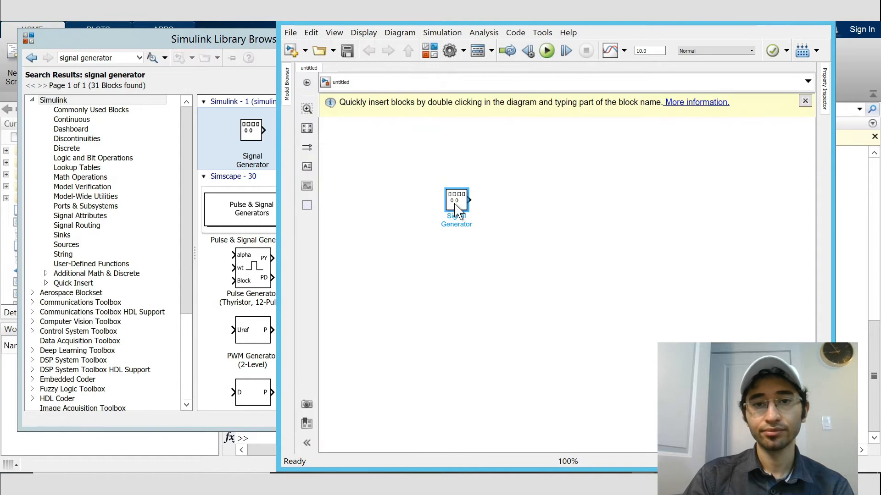
drag(456, 206, 435, 219)
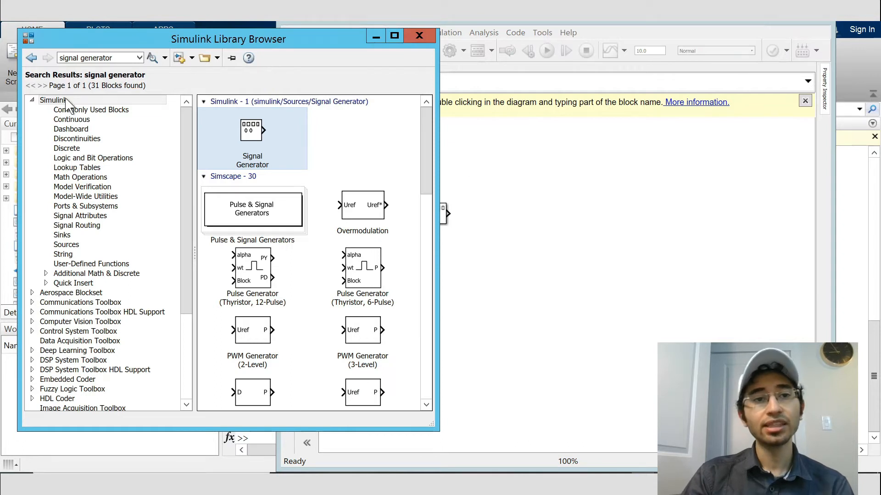
Step: Search 'rate tran' and 'ss' to add Rate Transition and SSB AM modulator/demodulator blocks
double_click(95, 58)
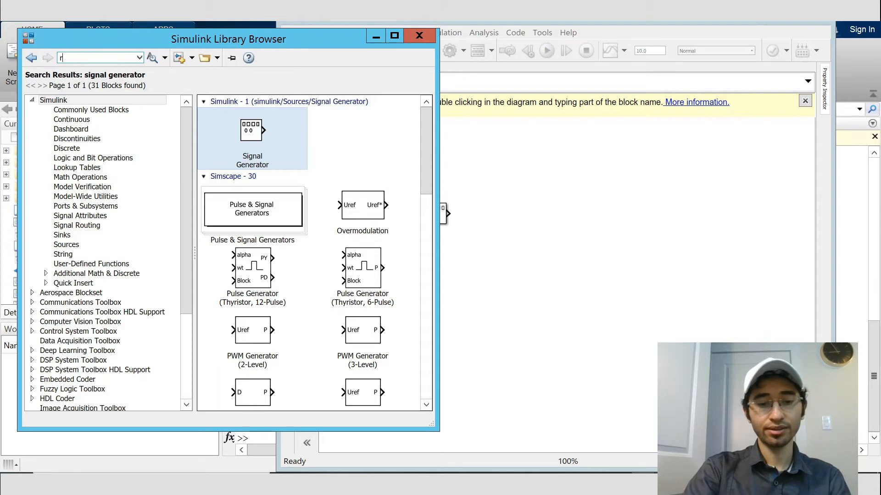
text(rate transition)
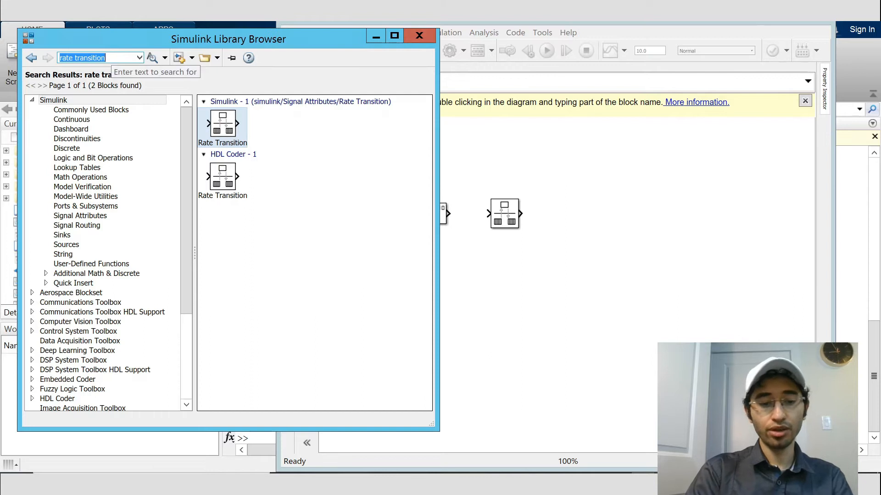
text(ssb am)
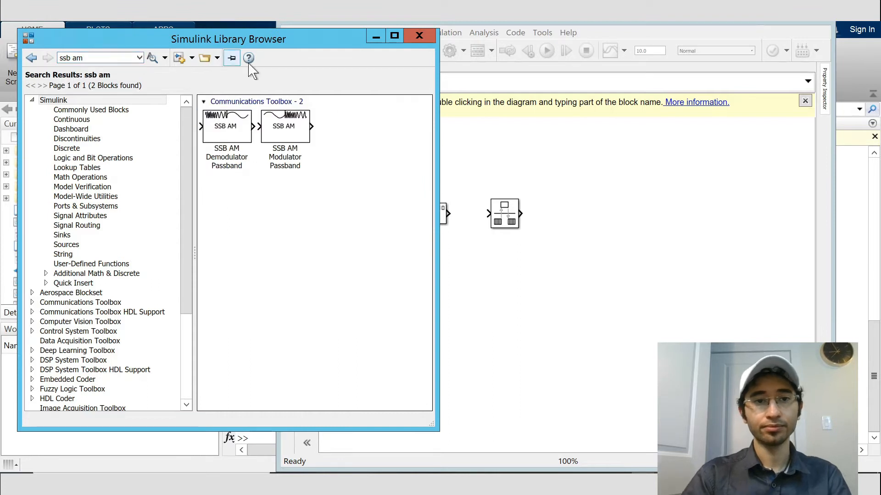
click(284, 133)
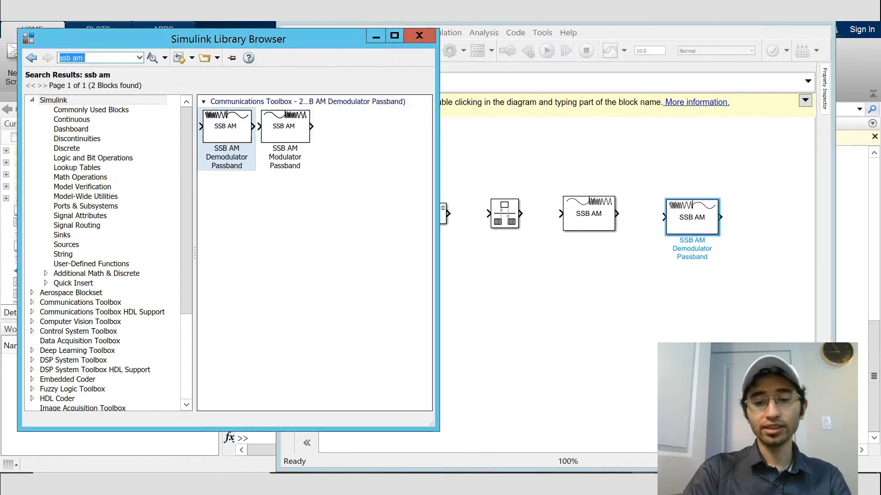
Step: Search 'pow' and add the Power Spectral Density block to the model
text(power spectral)
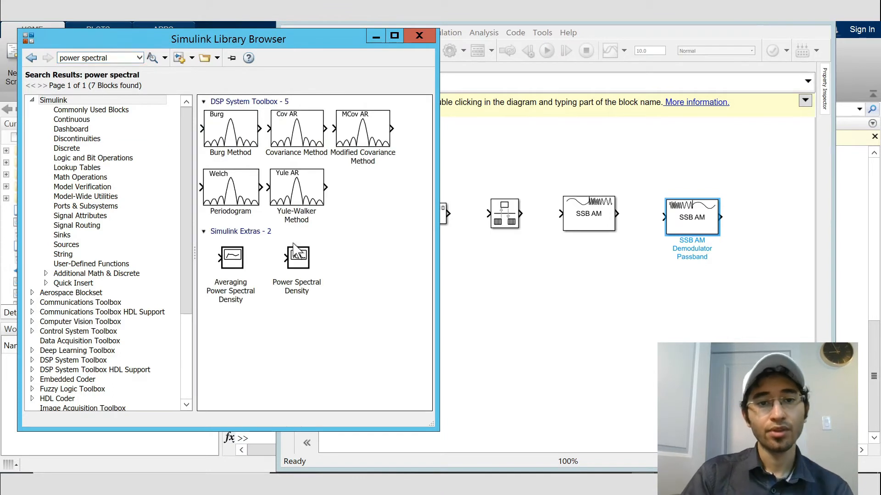
mouse_move(224, 312)
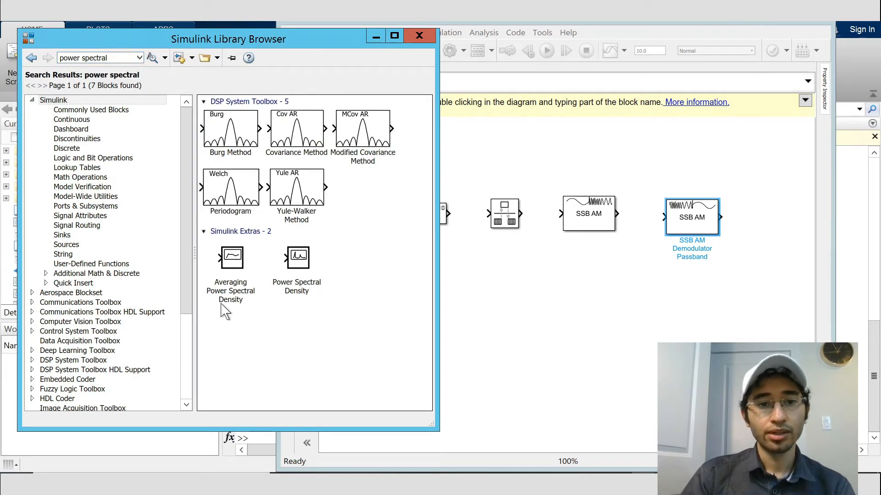
mouse_move(295, 269)
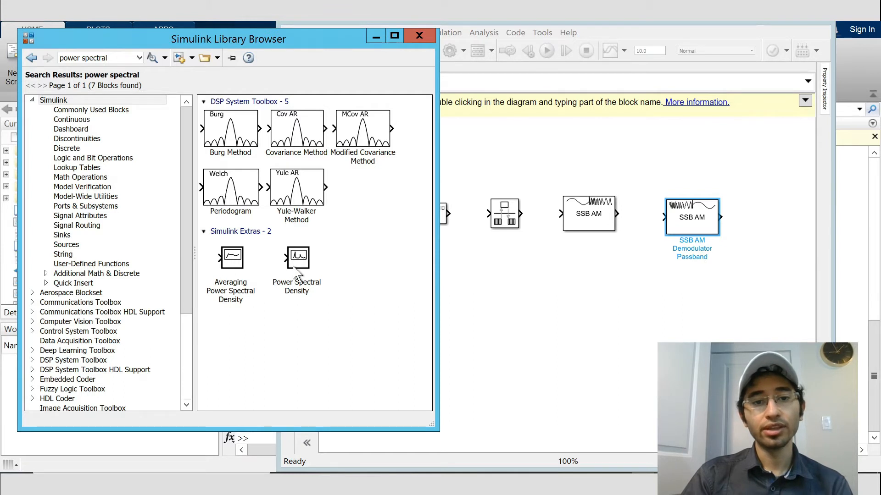
click(296, 257)
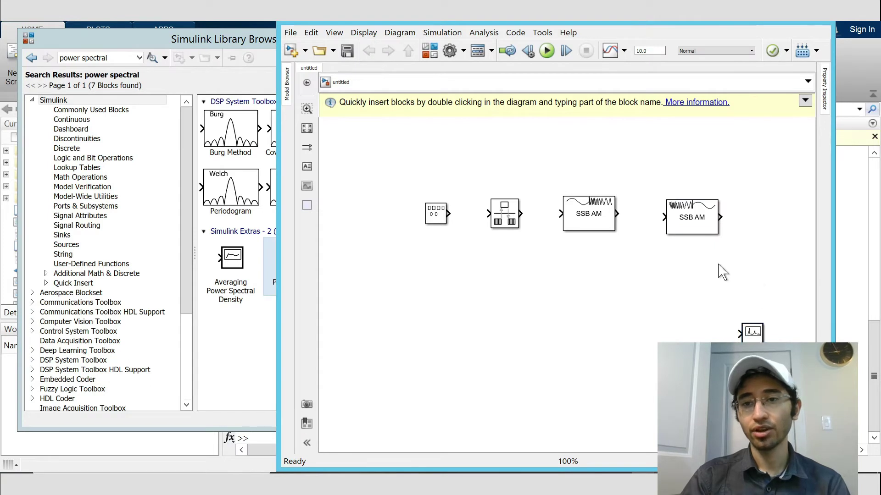
Step: Wire the signal generator through rate transition, modulator and demodulator into Power Spectral Density
drag(449, 214, 483, 214)
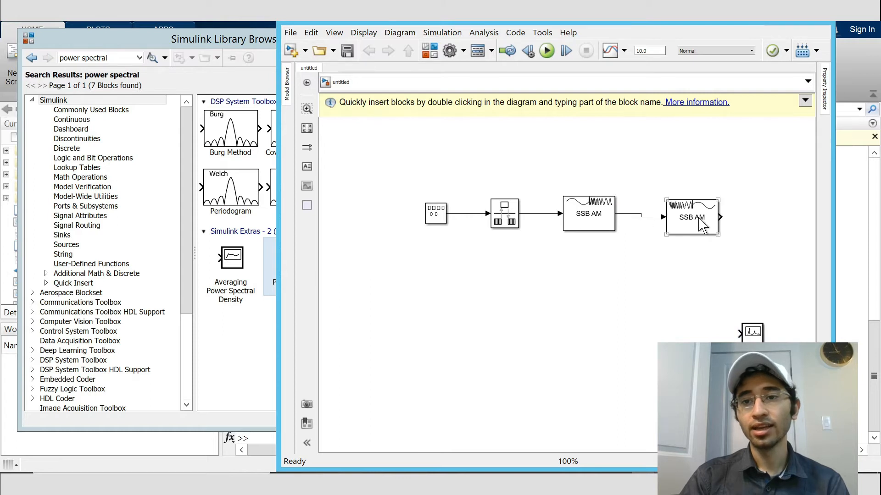
click(692, 216)
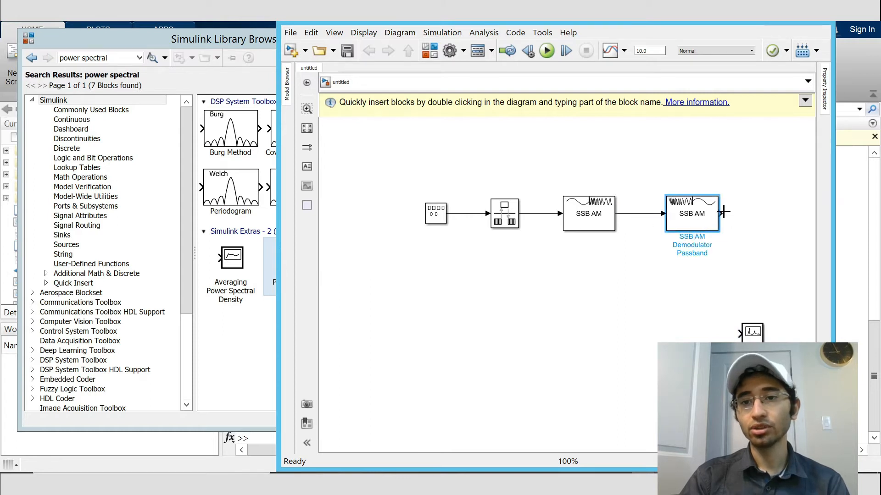
drag(725, 212, 752, 331)
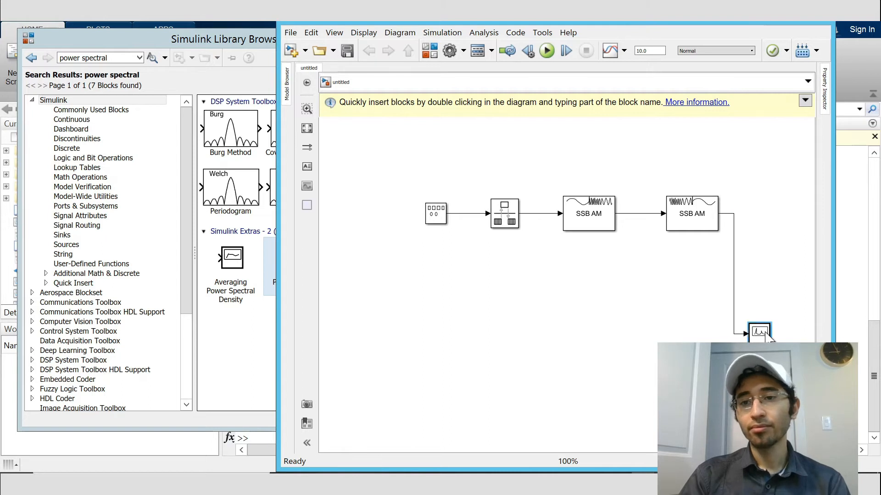
mouse_move(773, 253)
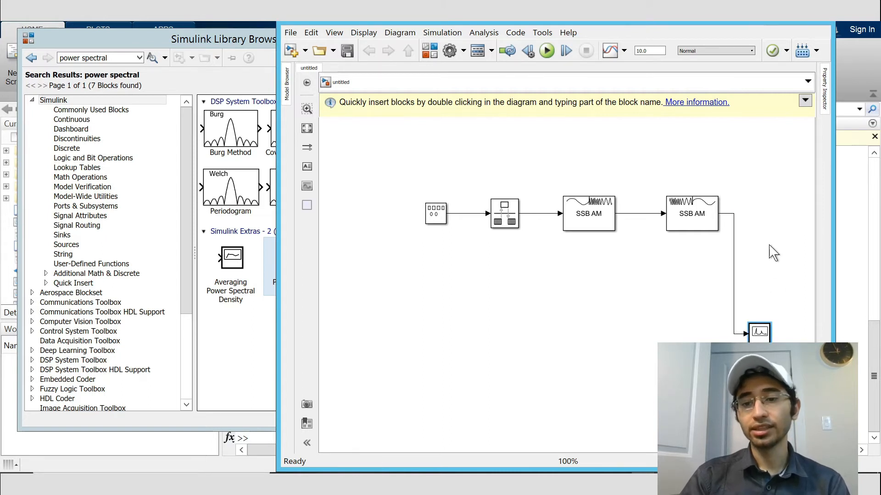
click(435, 212)
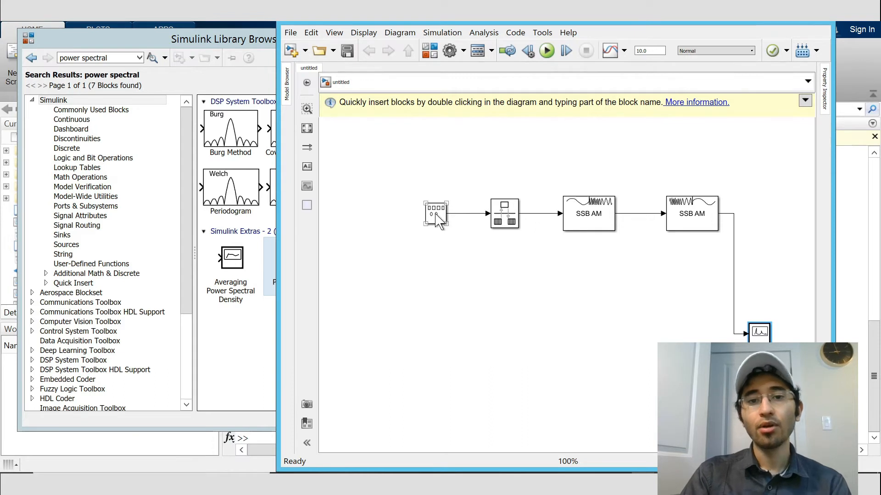
Step: Change the Signal Generator's frequency to 10 and confirm
double_click(435, 214)
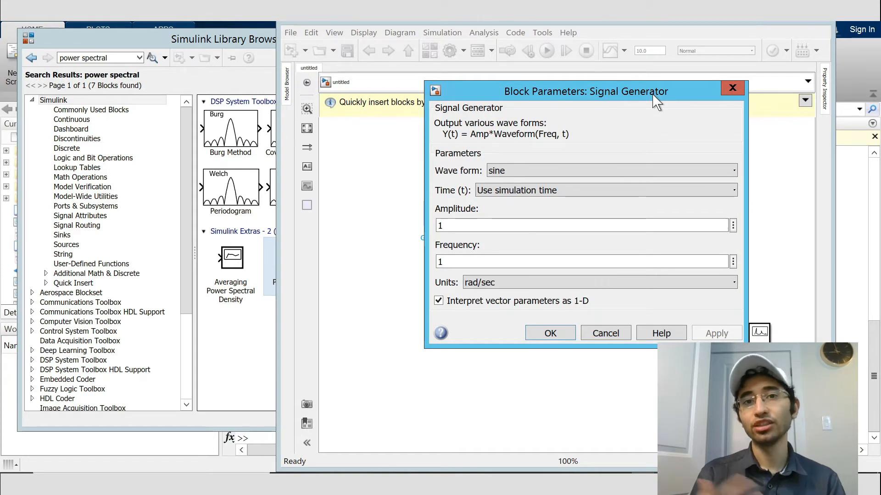
mouse_move(633, 107)
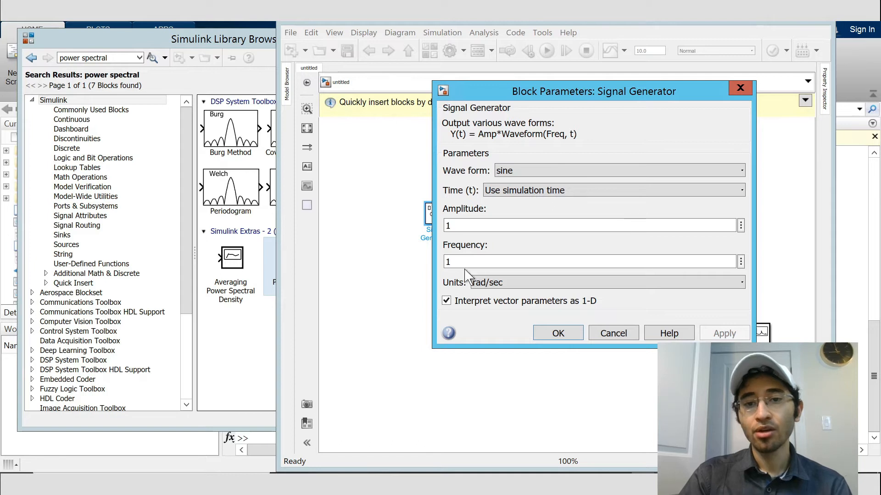
double_click(591, 261)
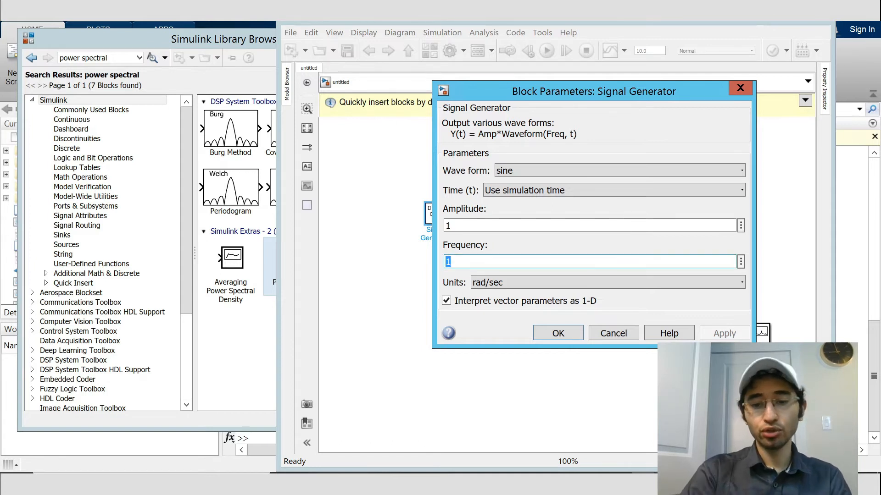
text(10)
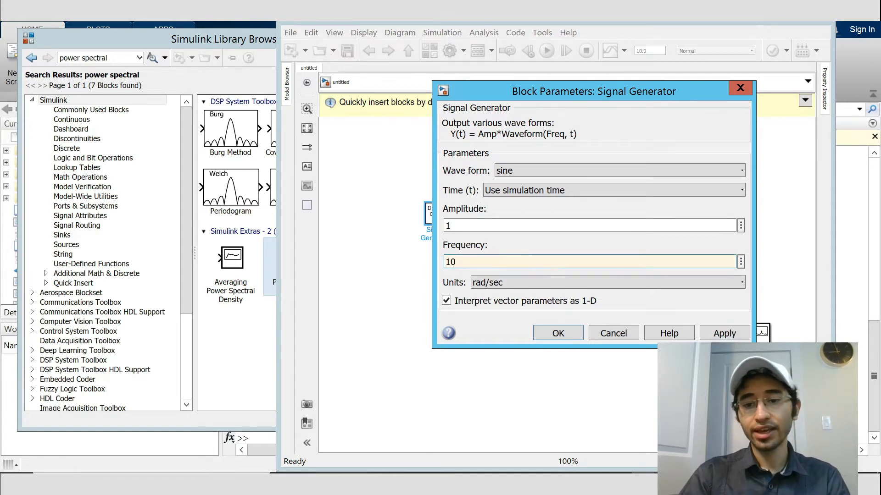
click(606, 283)
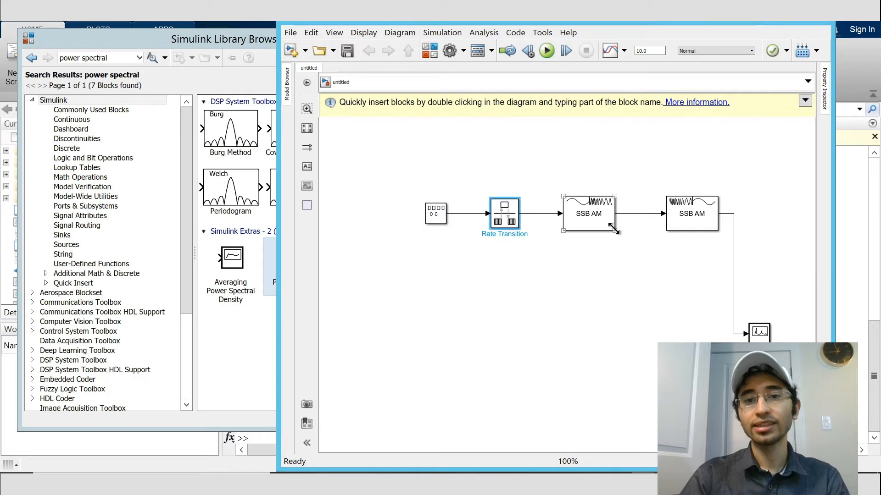
click(589, 213)
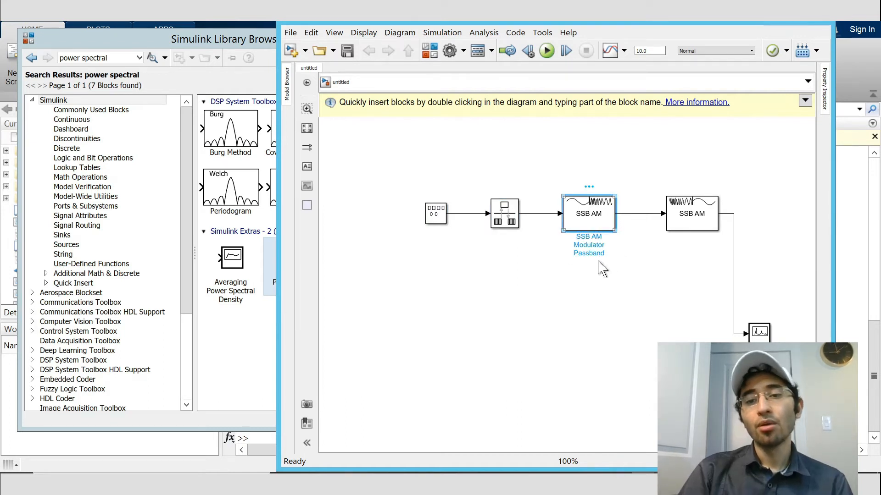
Step: Review the SSB AM Modulator Passband parameters, entering 150 for its frequency
double_click(589, 213)
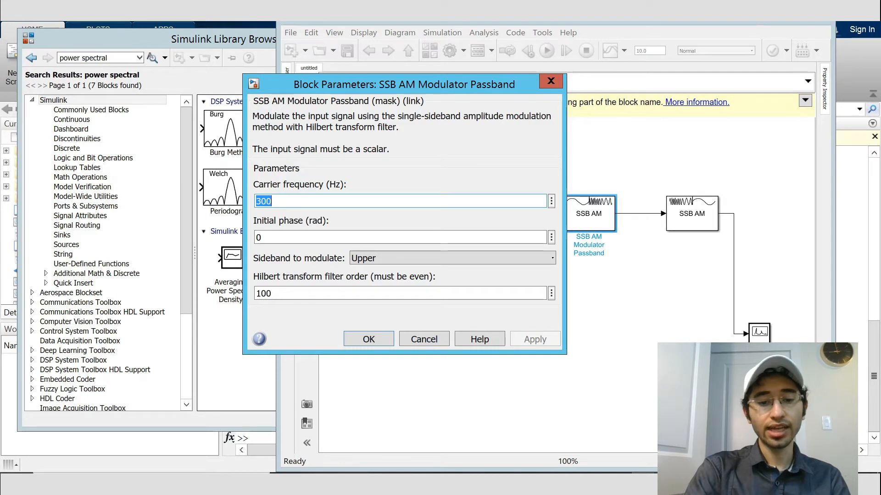
text(150)
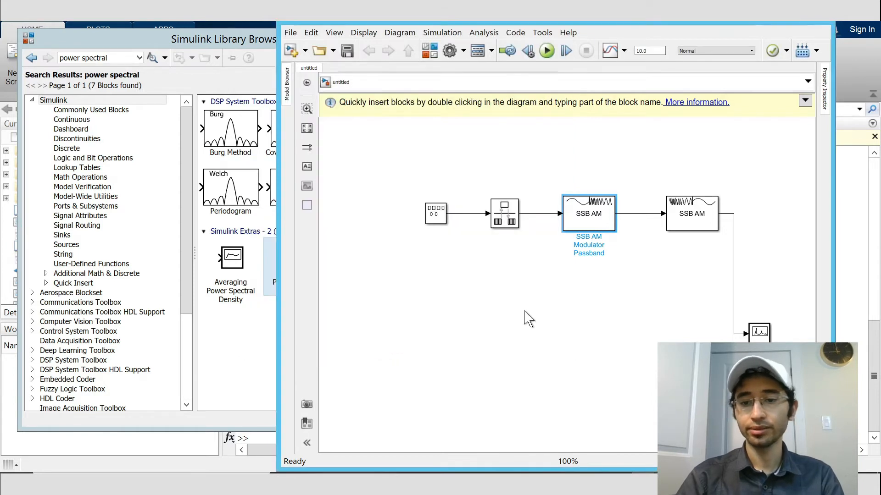
mouse_move(833, 236)
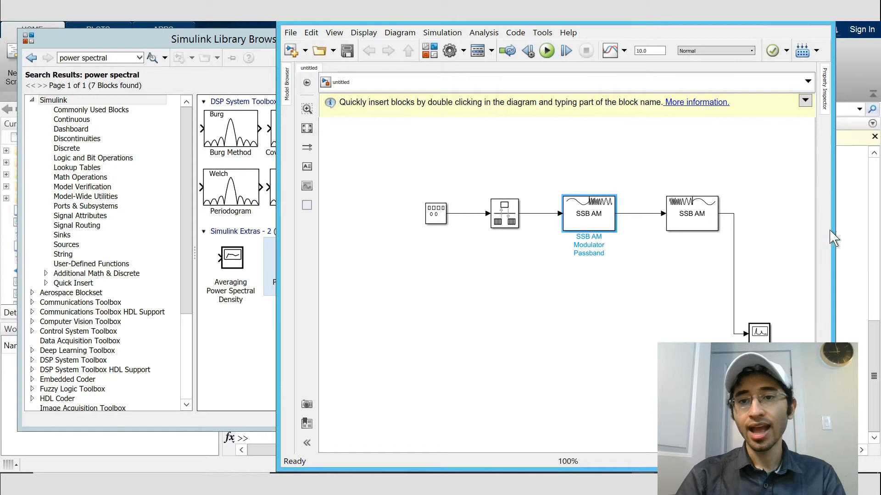
Step: Give the SSB AM Demodulator a 150 Hz carrier and 150 Hz lowpass cutoff
double_click(692, 213)
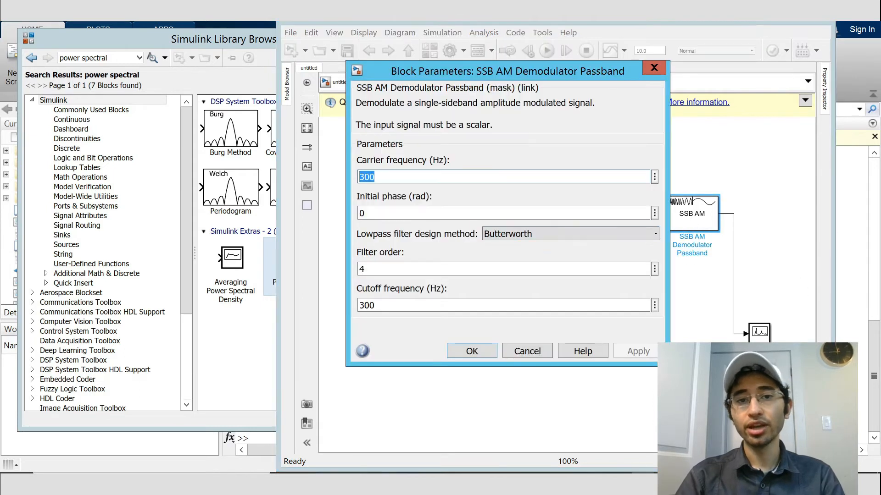
text(1)
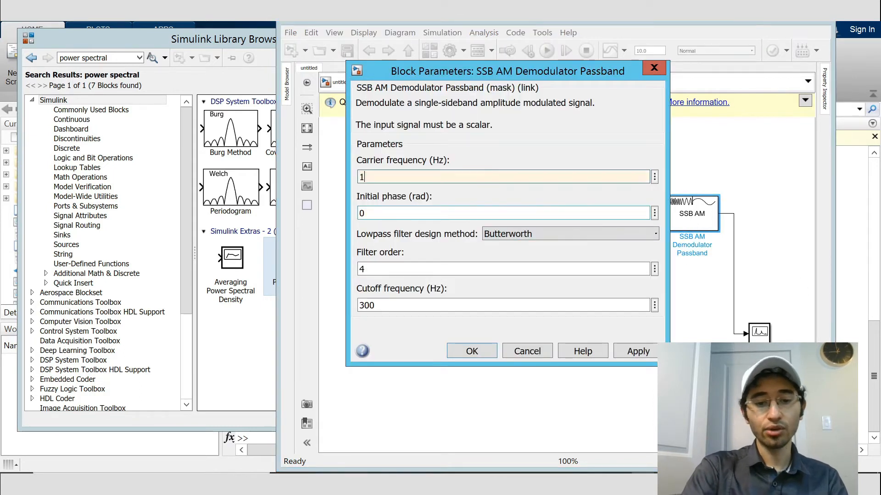
text(50)
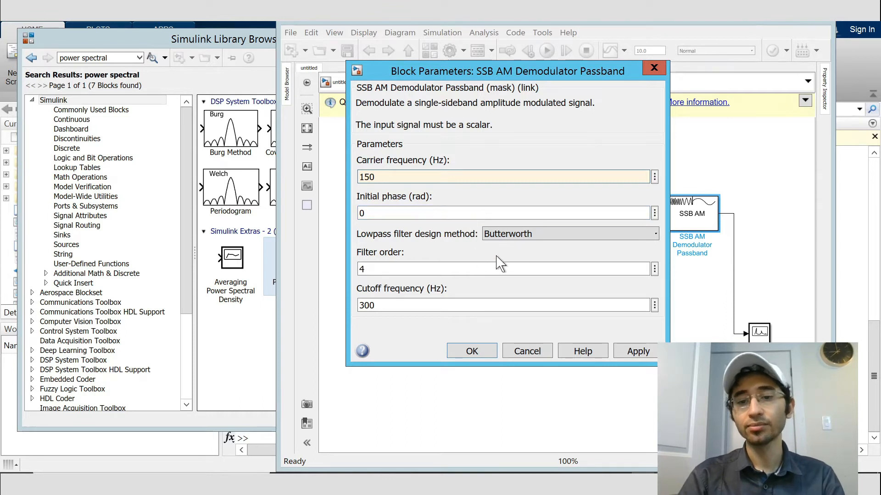
mouse_move(437, 333)
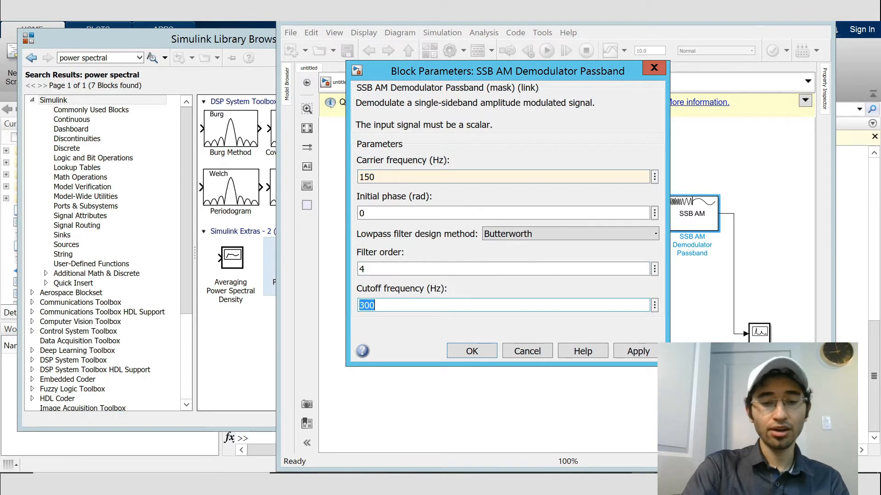
text(150)
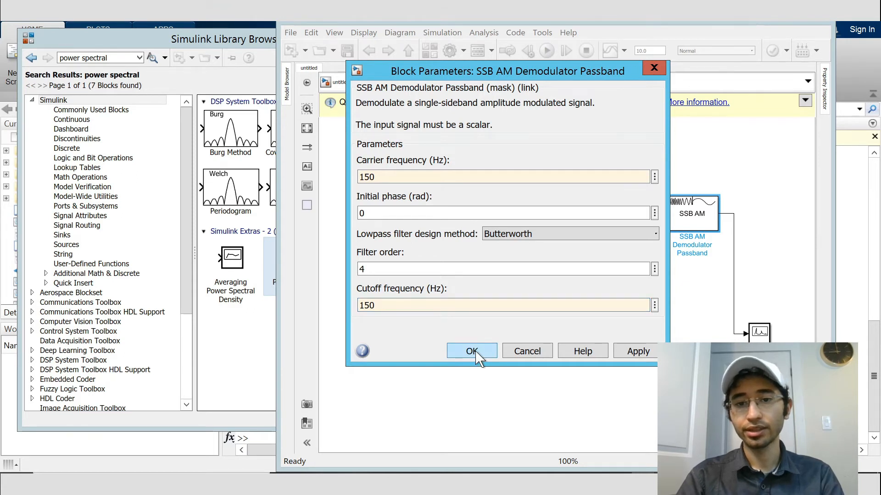
click(472, 351)
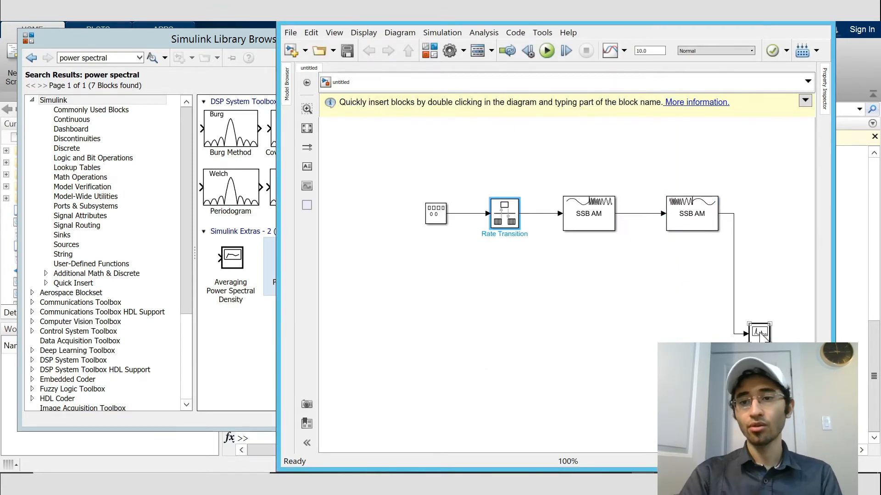
Step: Set the Power Spectral Density block to 512 buffer, plot every 512 points, sample time 0.001
double_click(759, 333)
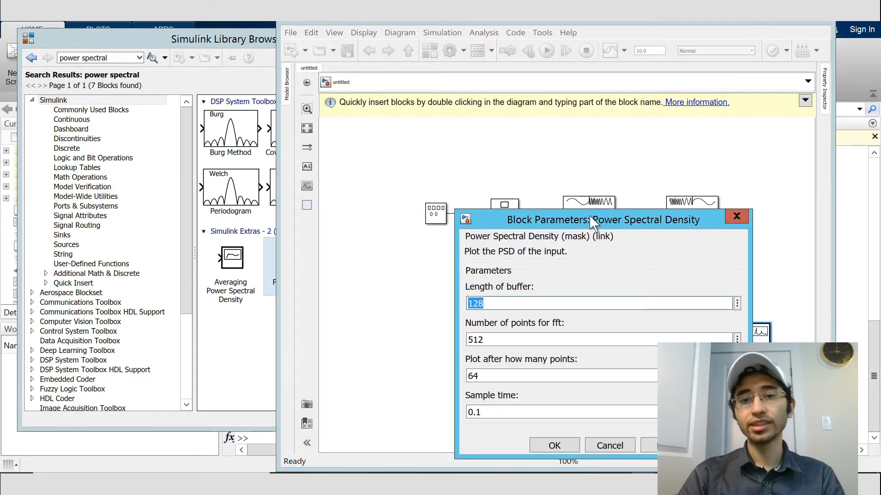
drag(601, 220, 484, 183)
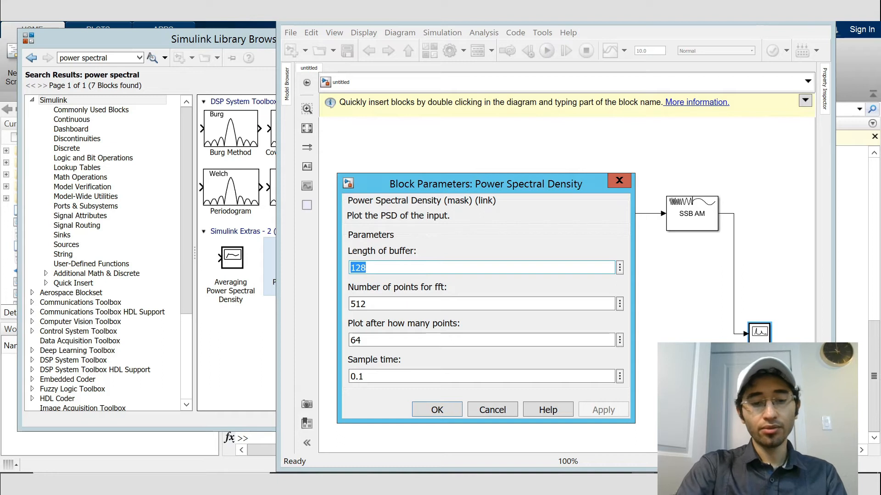
text(5)
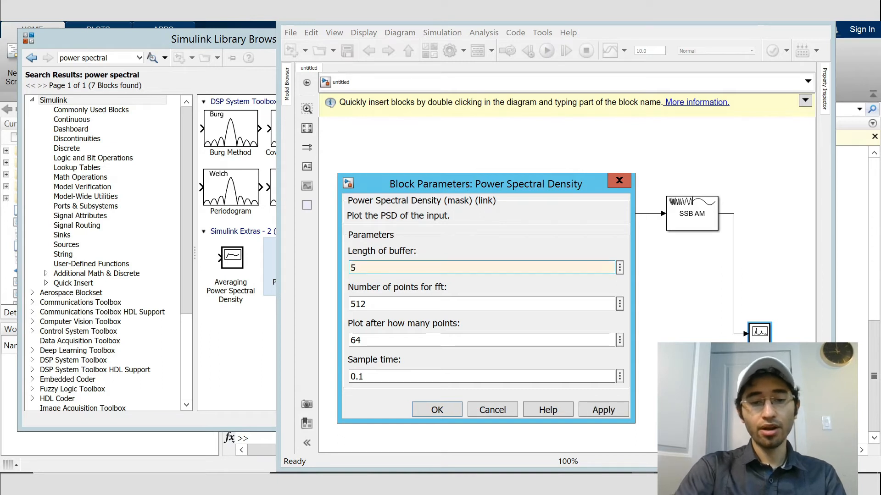
text(512)
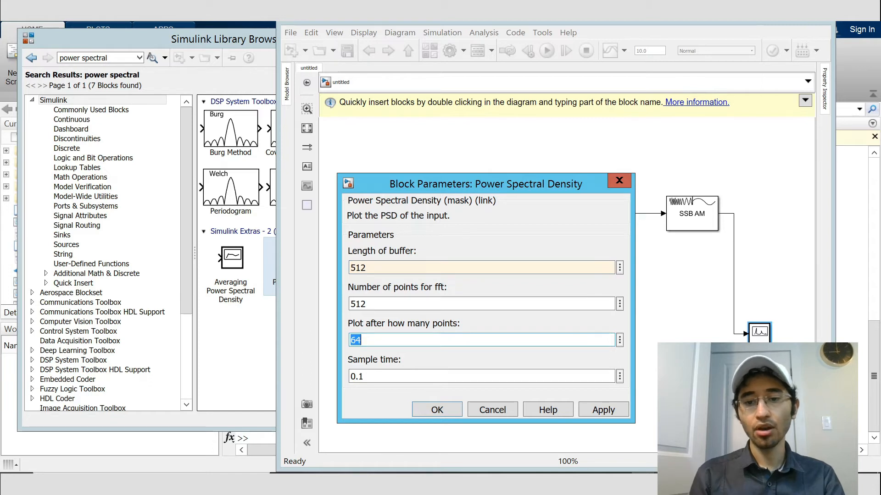
text(512)
click(481, 376)
text(0.001)
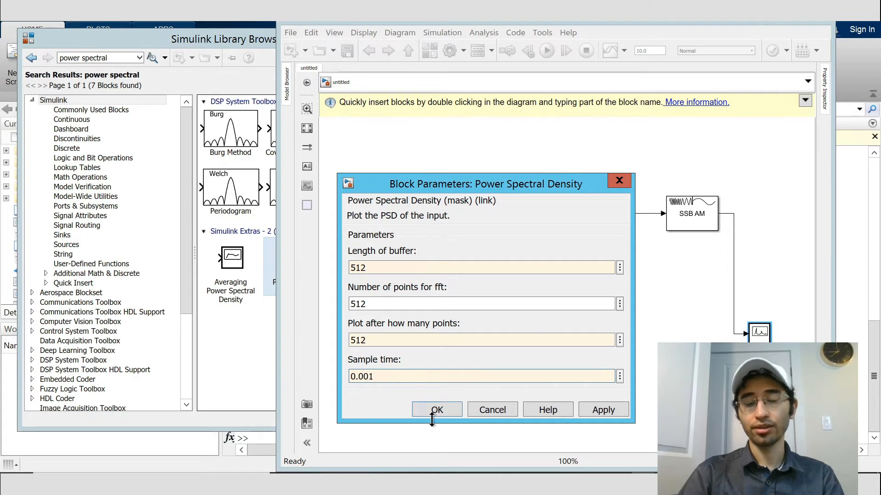
click(437, 409)
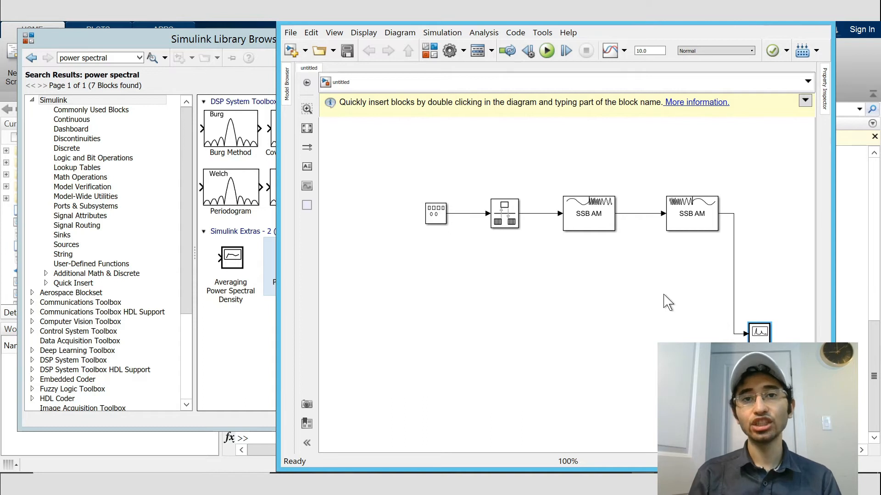
mouse_move(788, 233)
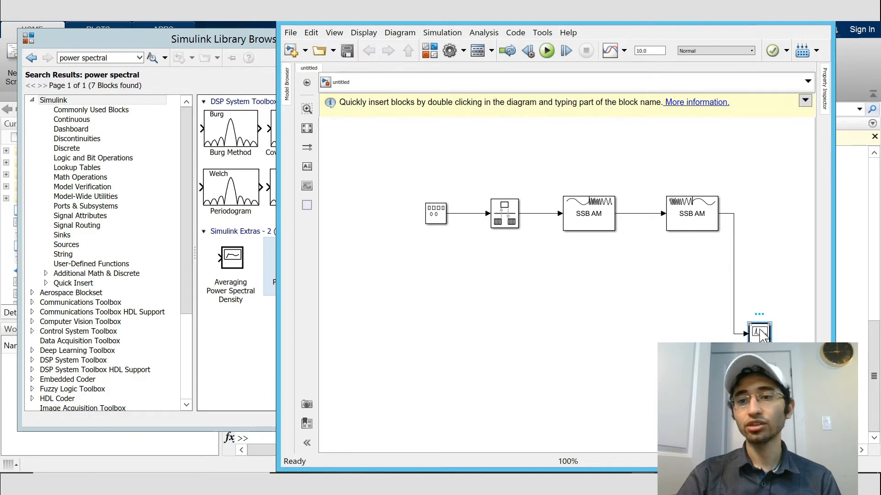
Step: Copy the Power Spectral Density block twice and tap the rate transition and modulator outputs
right_click(759, 334)
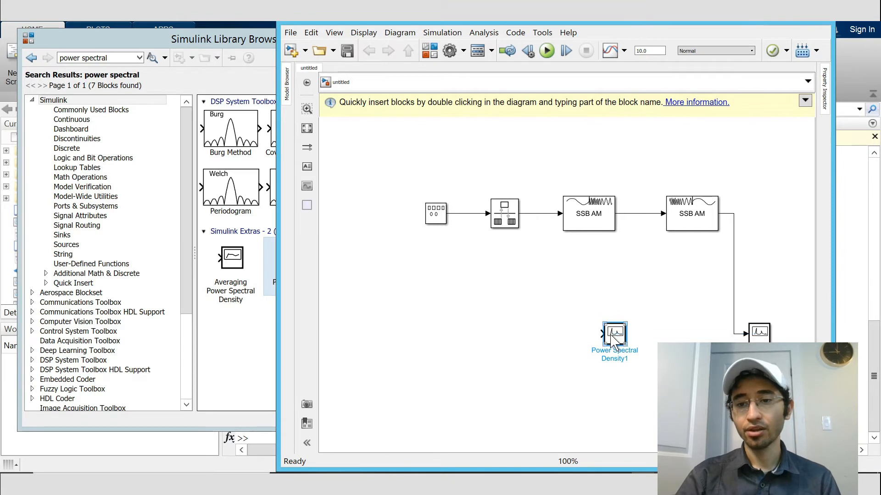
drag(614, 331, 662, 331)
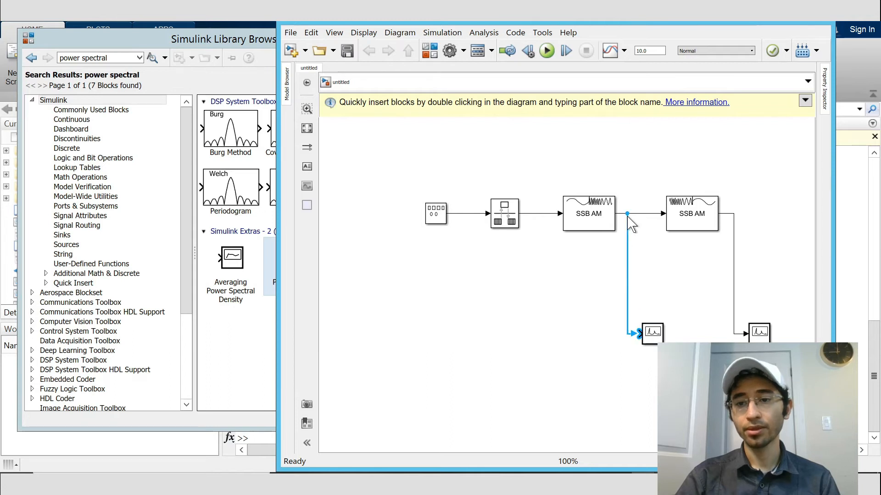
right_click(627, 223)
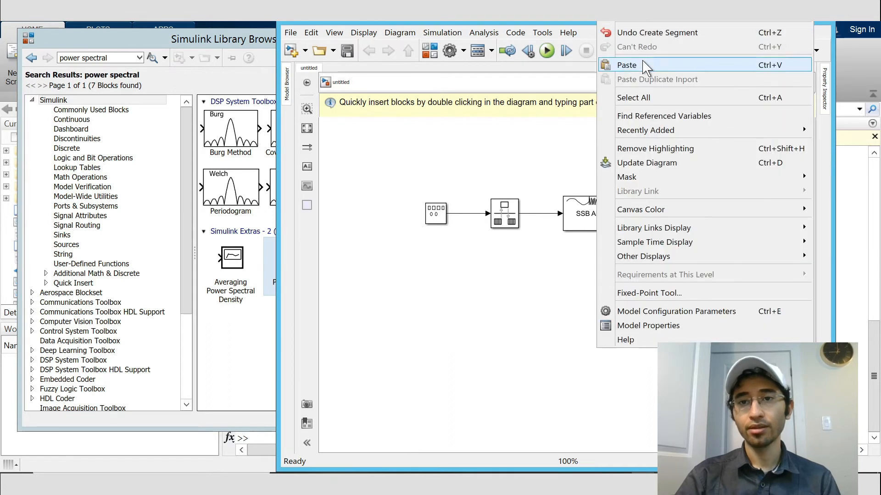
click(632, 65)
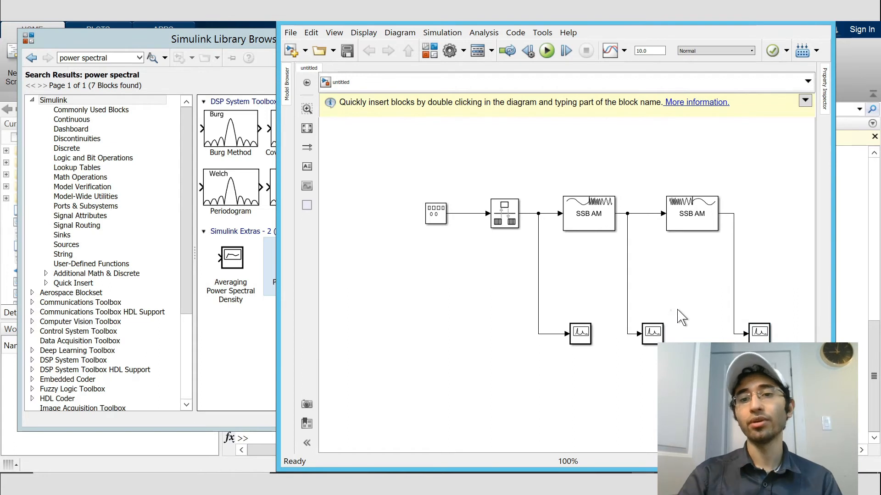
click(589, 213)
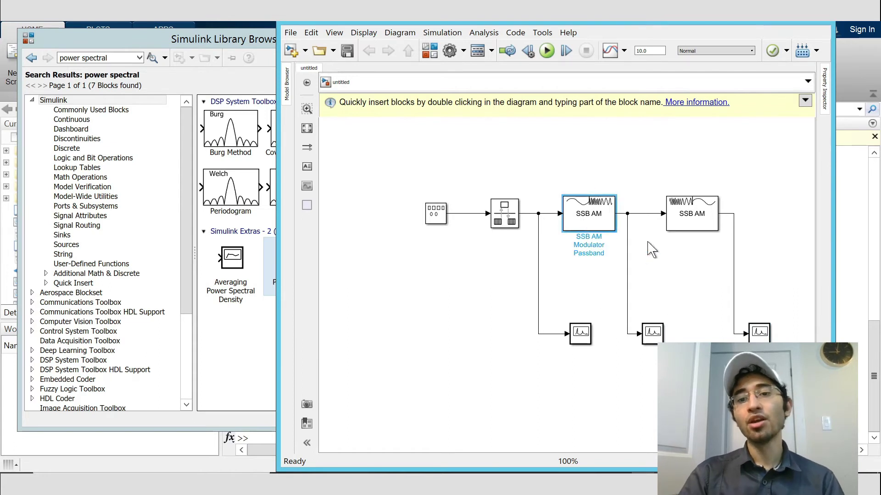
mouse_move(636, 230)
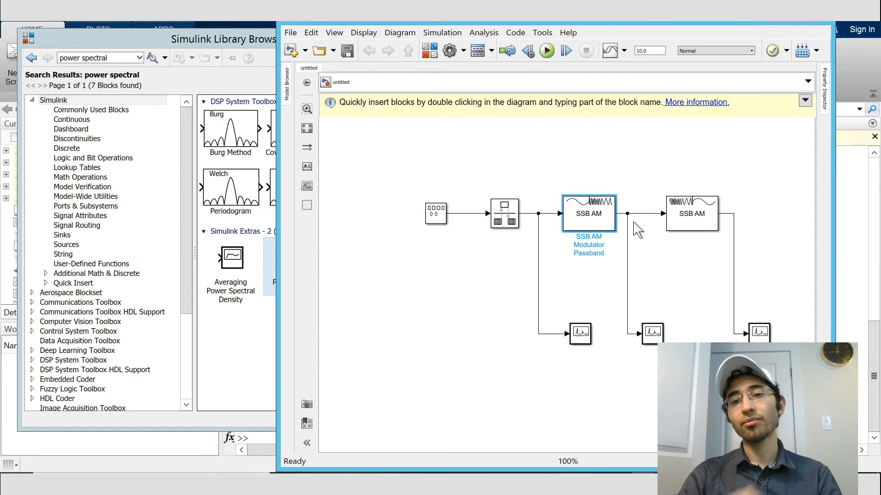
click(692, 213)
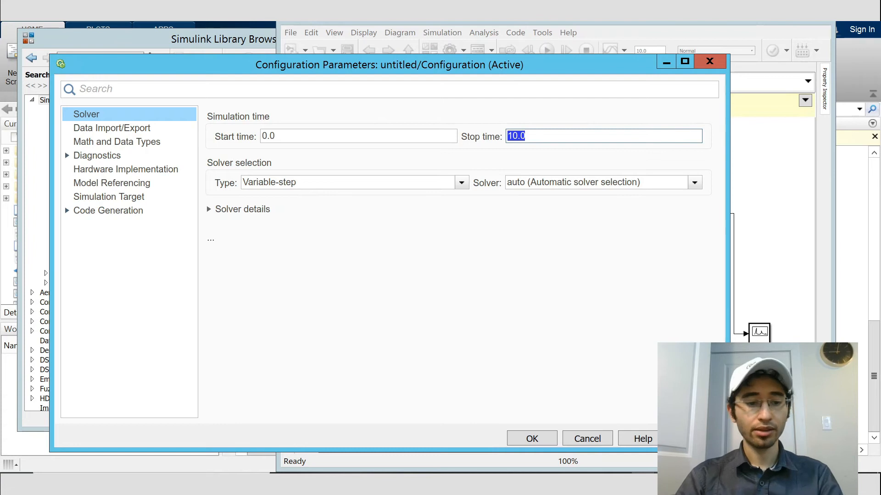
Step: Configure stop time 1, fixed-step ode5 solver with 0.001 step and automatic rate transition handling
text(1)
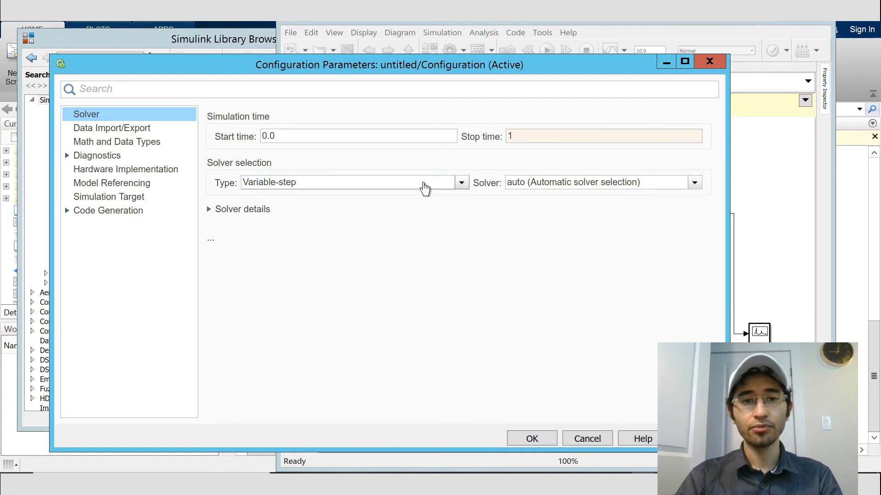
click(695, 182)
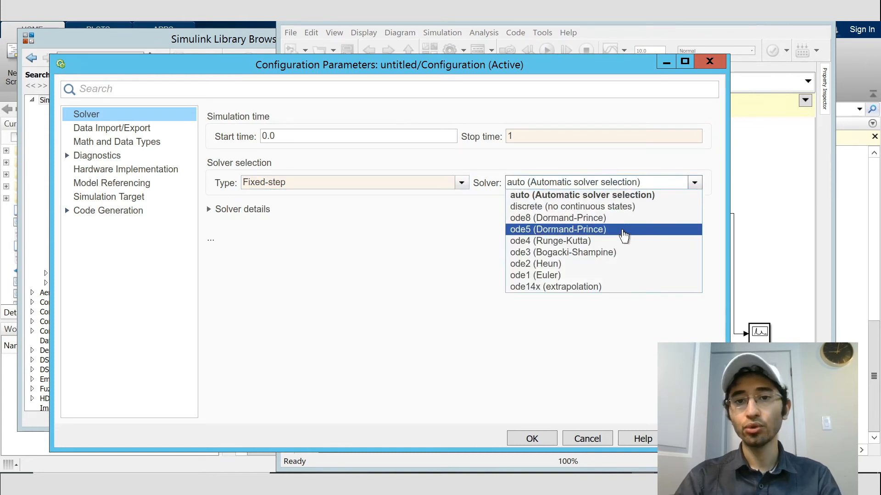
click(558, 229)
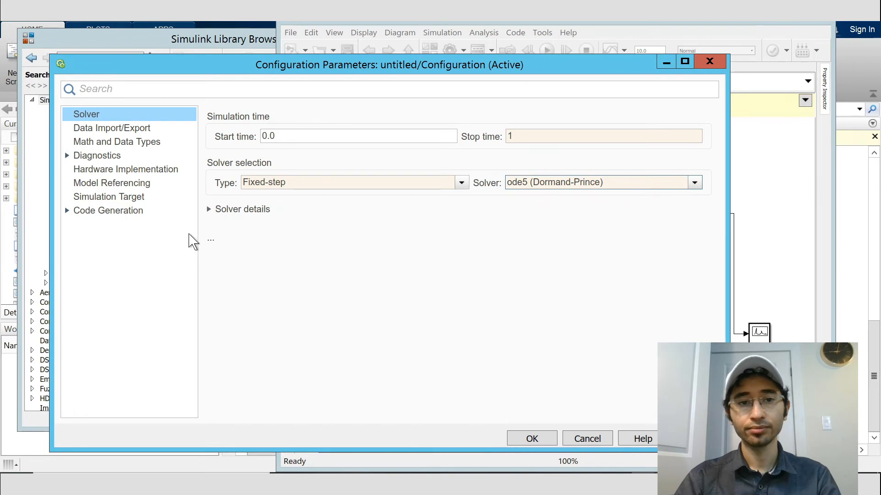
click(209, 209)
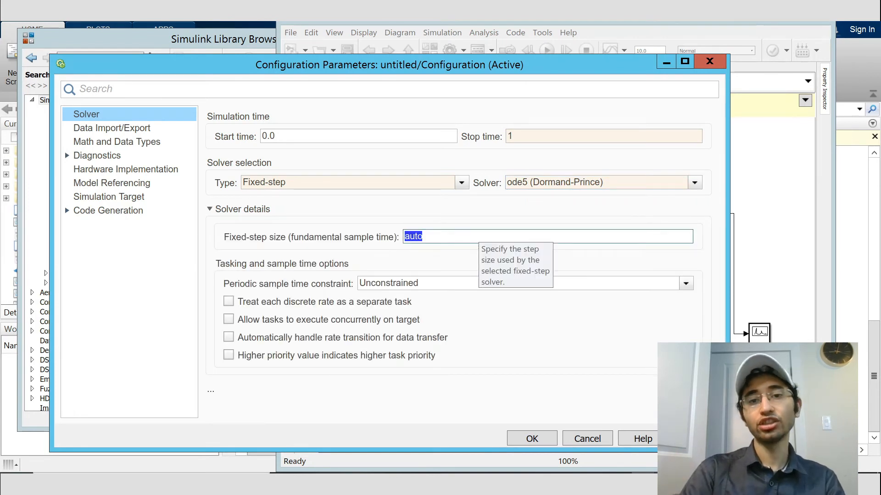
text(0.001)
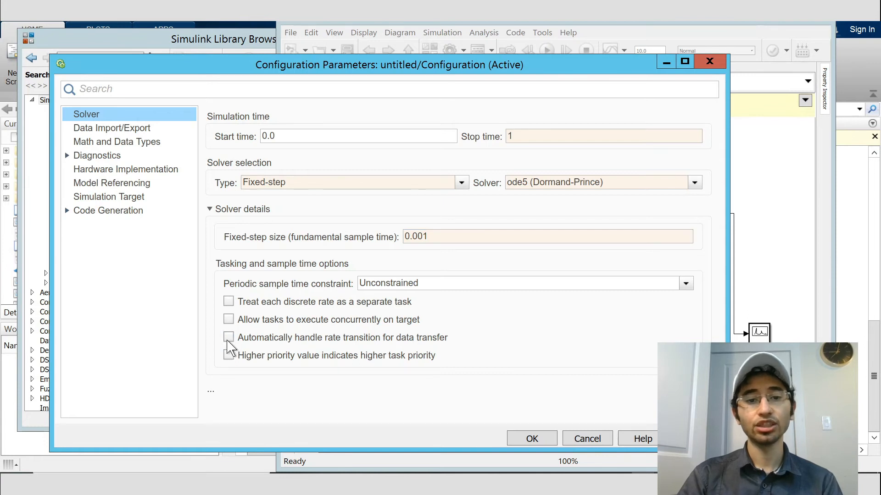
click(228, 338)
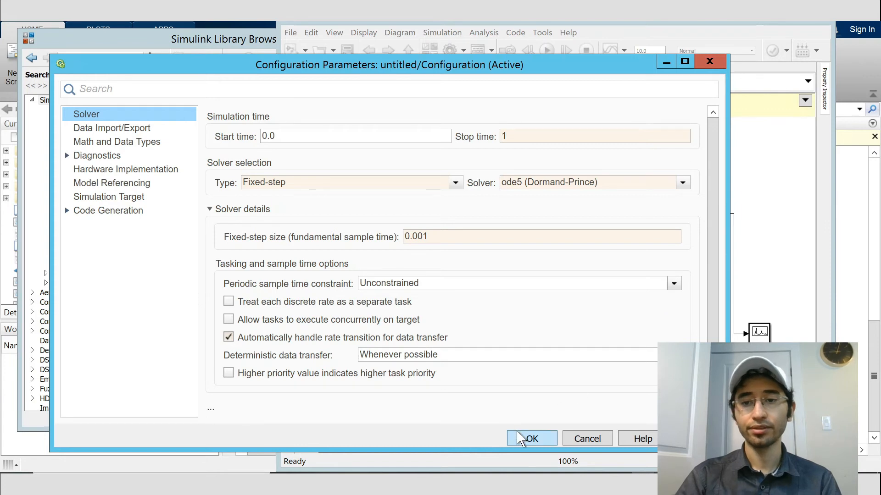
click(531, 438)
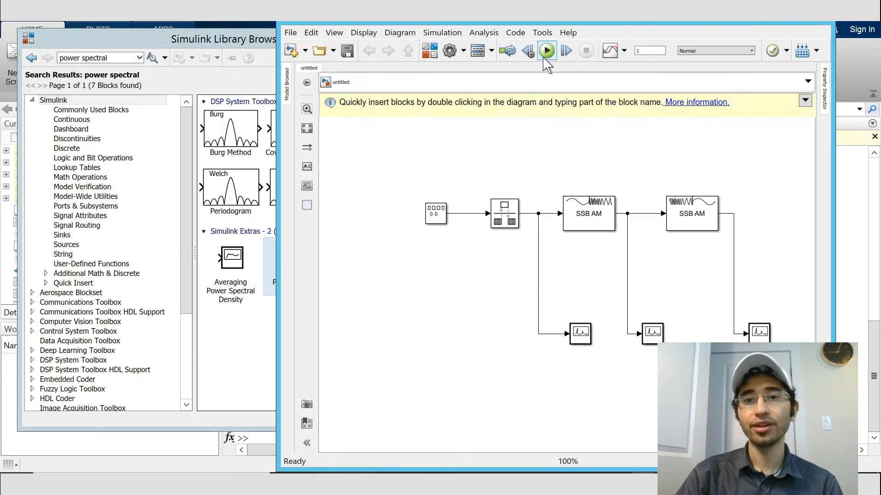
Step: Run the simulation and close the three Power Spectral Density scope windows
click(546, 50)
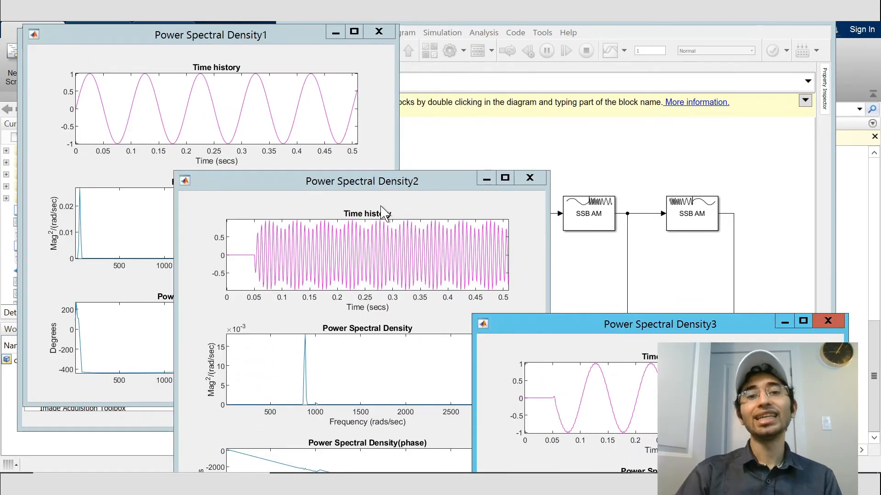
mouse_move(393, 238)
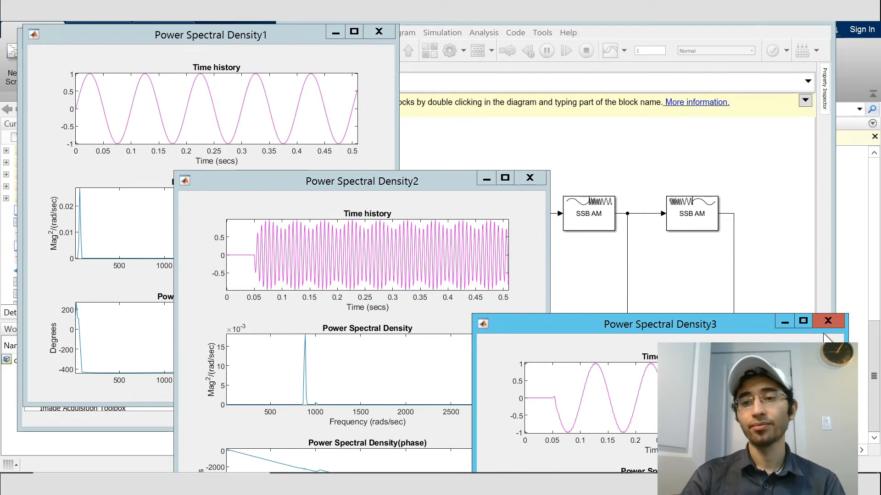
click(827, 321)
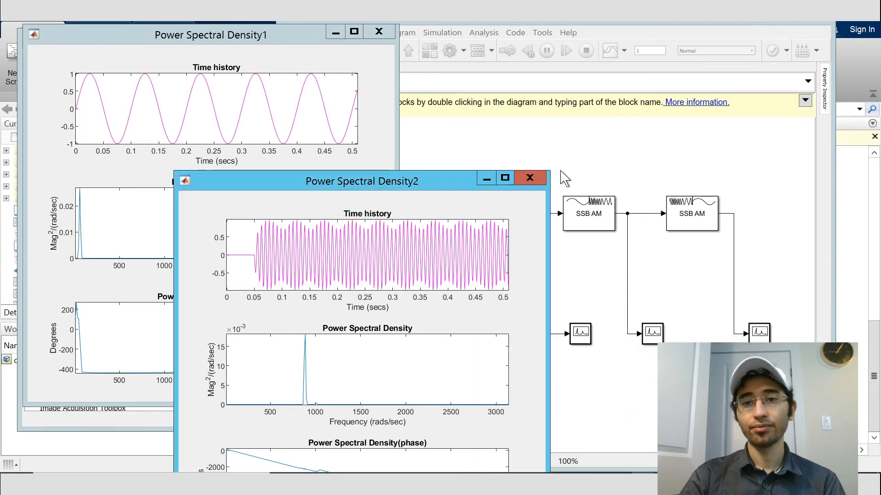
click(530, 178)
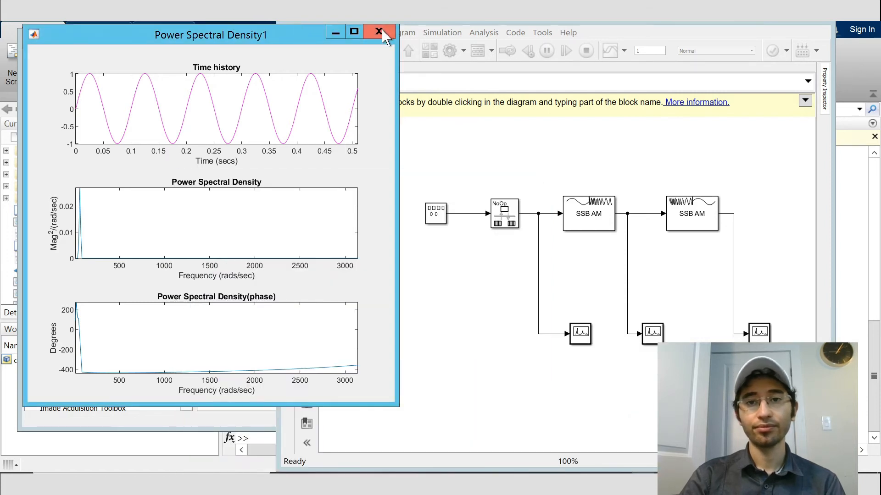
click(378, 32)
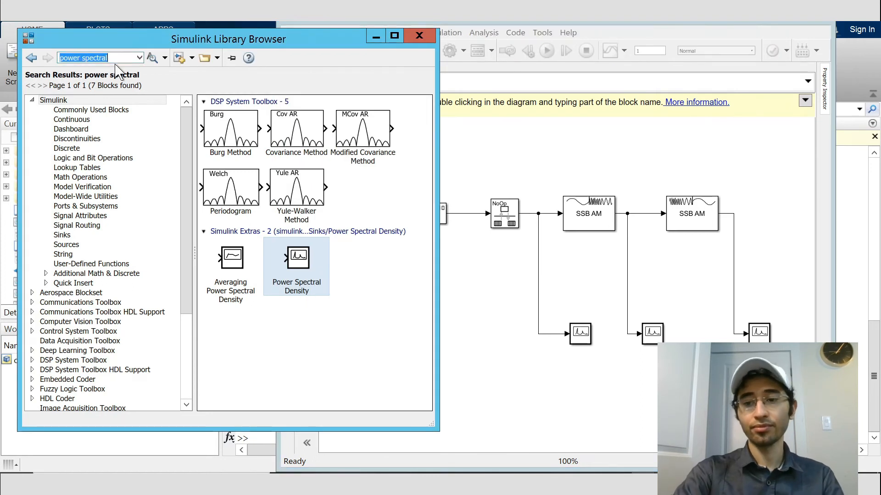
Step: Find 'analog filter design' in the Library Browser and drop the block onto the line between the SSB AM blocks
text(a)
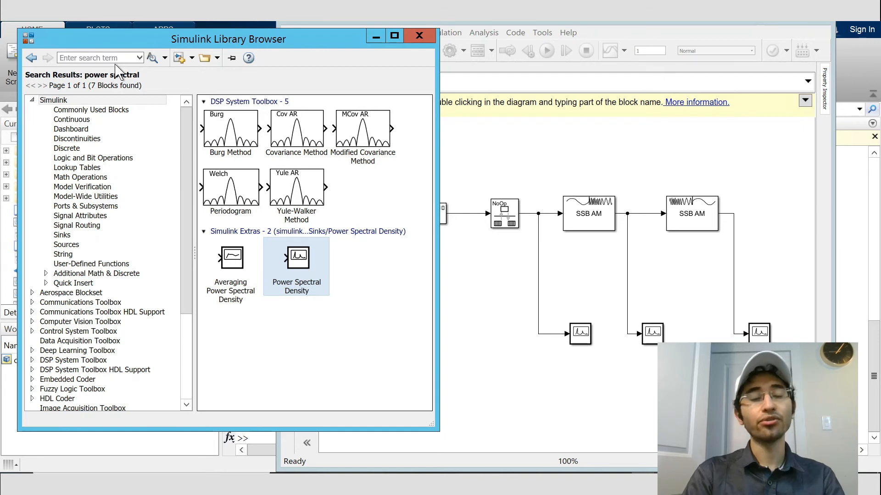
text(analog filter)
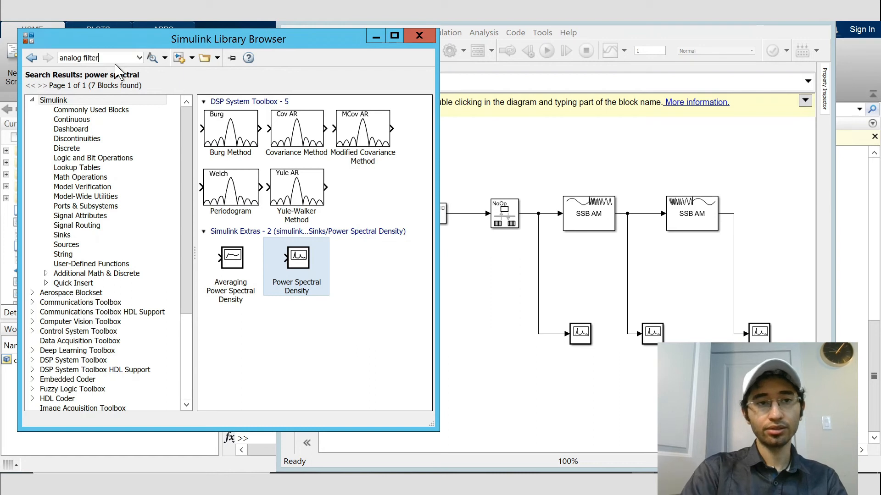
text(design)
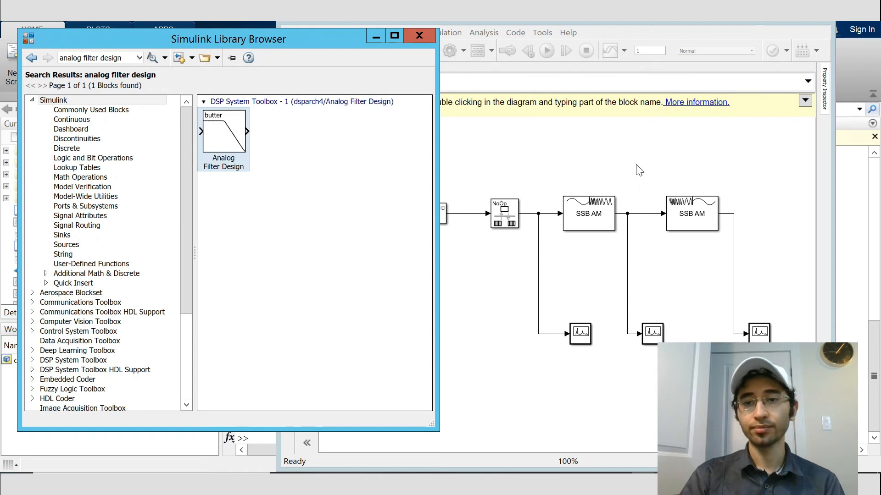
drag(224, 132, 633, 163)
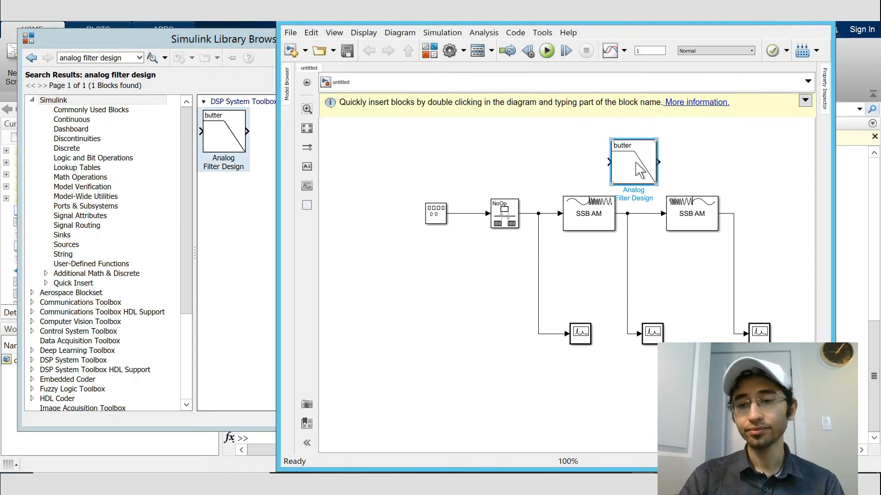
scroll(down, 3)
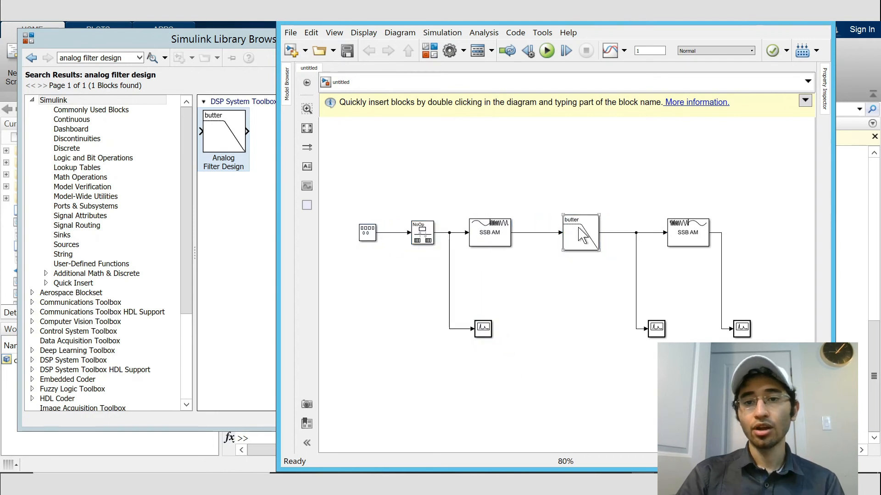
double_click(581, 232)
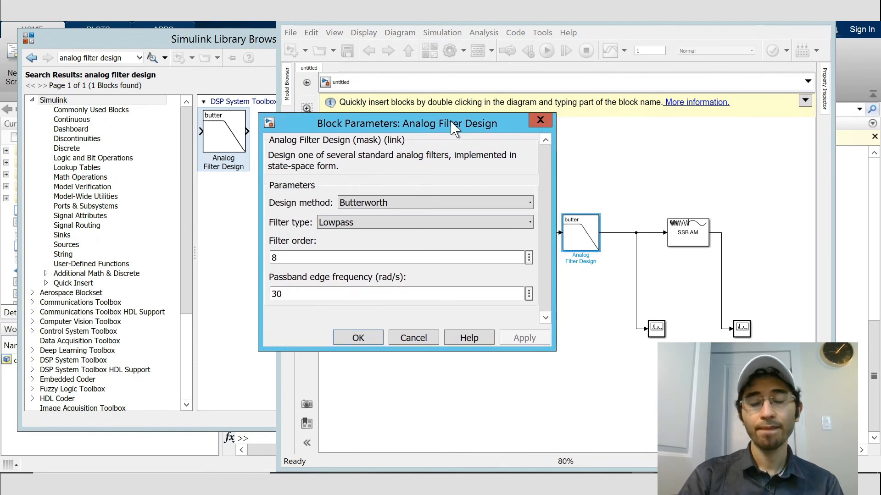
Step: Set the filter to Bandstop, order 10, lower edge 155*2*pi and upper edge 165*2*pi rad/s, and confirm
click(425, 222)
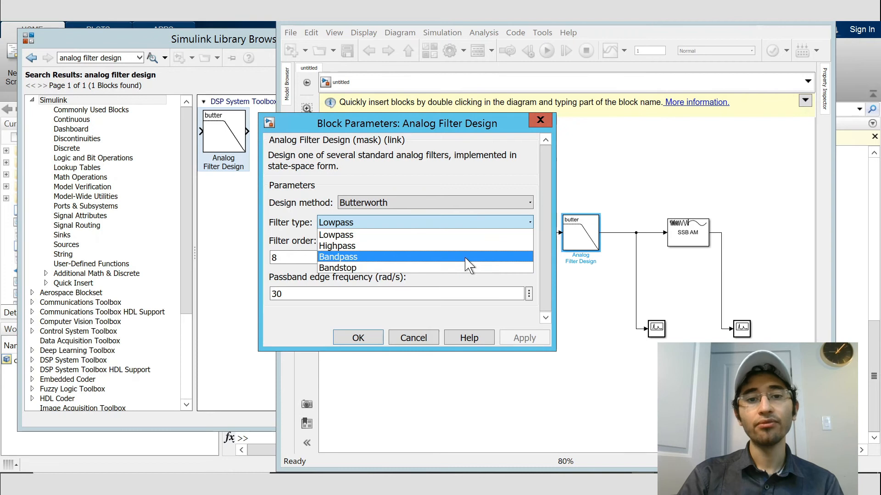
click(338, 268)
text(10)
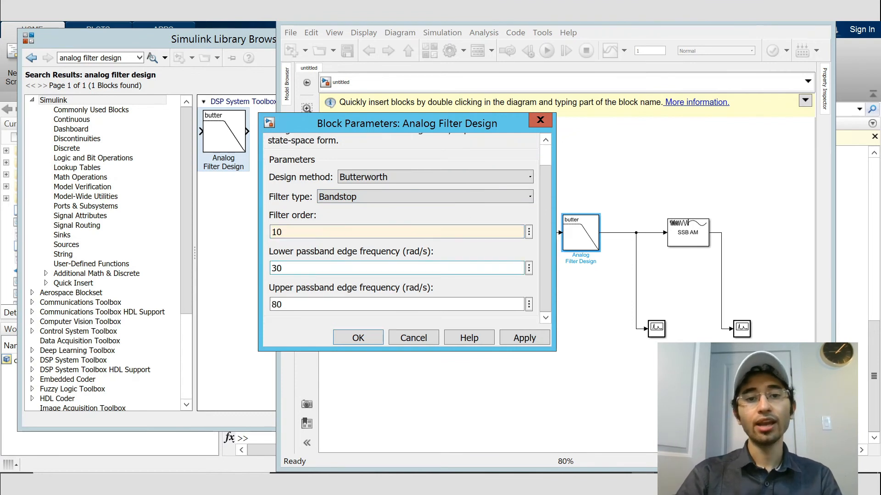
triple_click(278, 268)
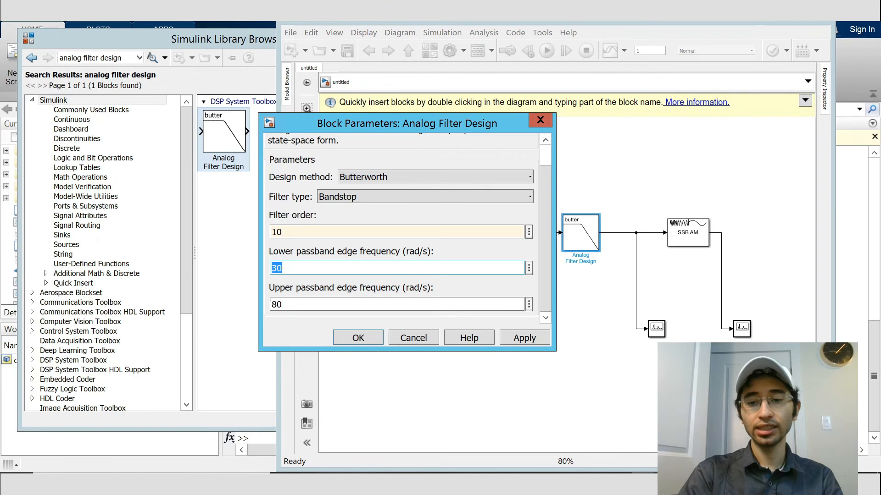
text(155*2)
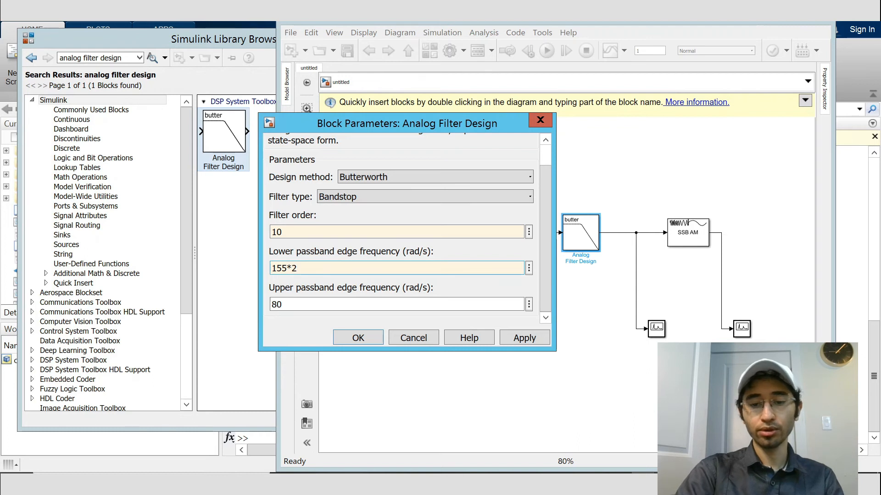
text(*p)
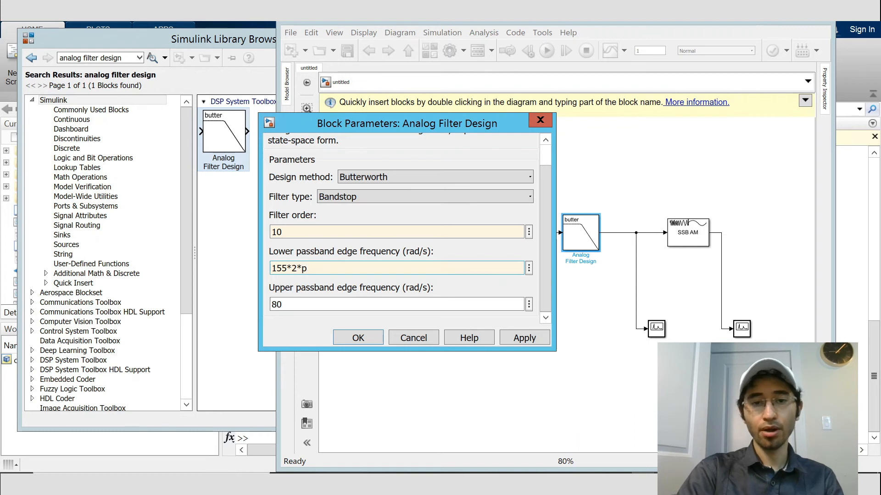
text(i)
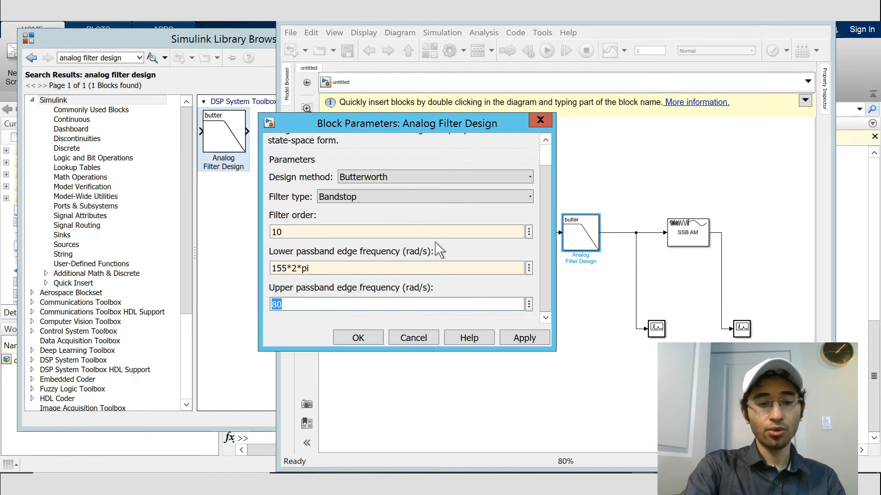
text(165*)
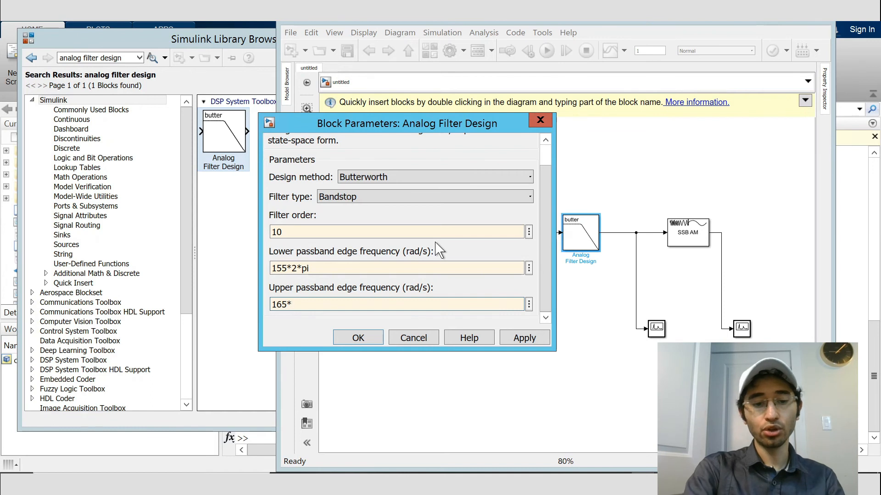
text(2*pi)
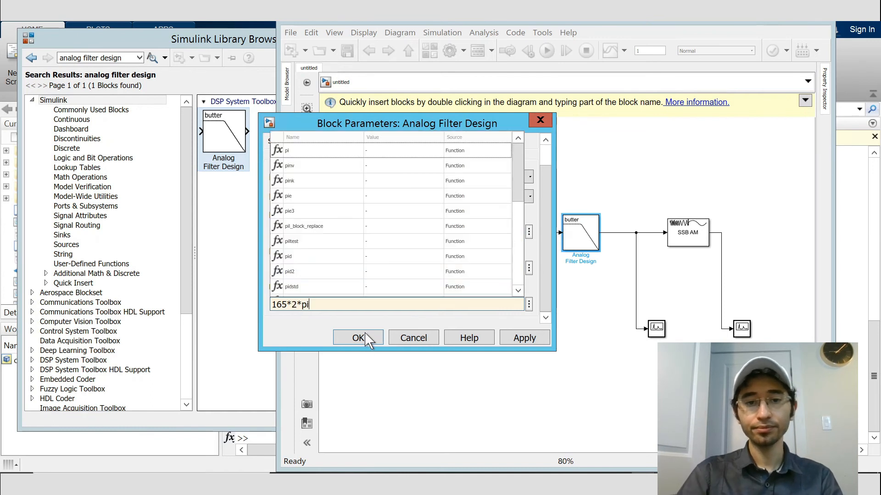
click(357, 338)
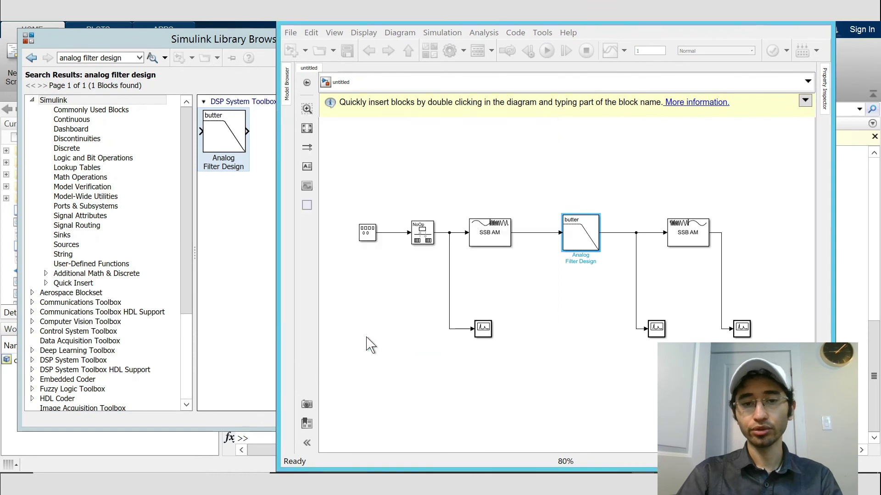
Step: Paste Rate Transition blocks onto the lines before and after the Analog Filter Design block
click(546, 50)
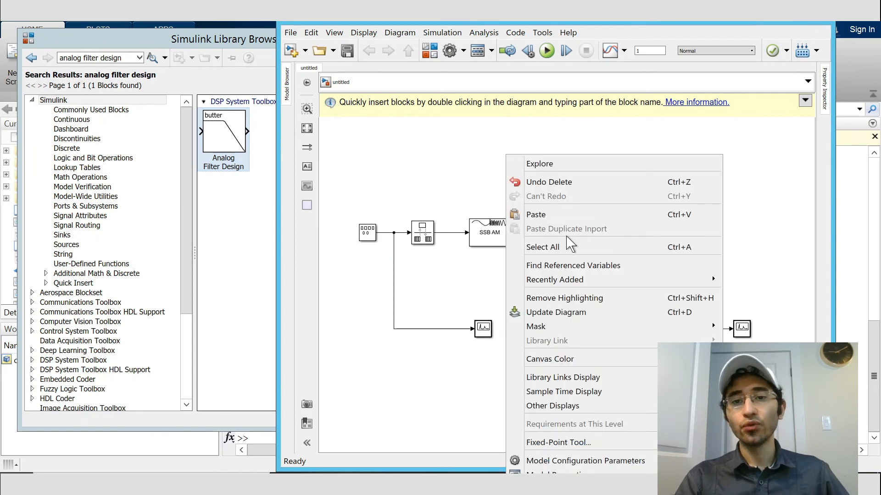
right_click(418, 233)
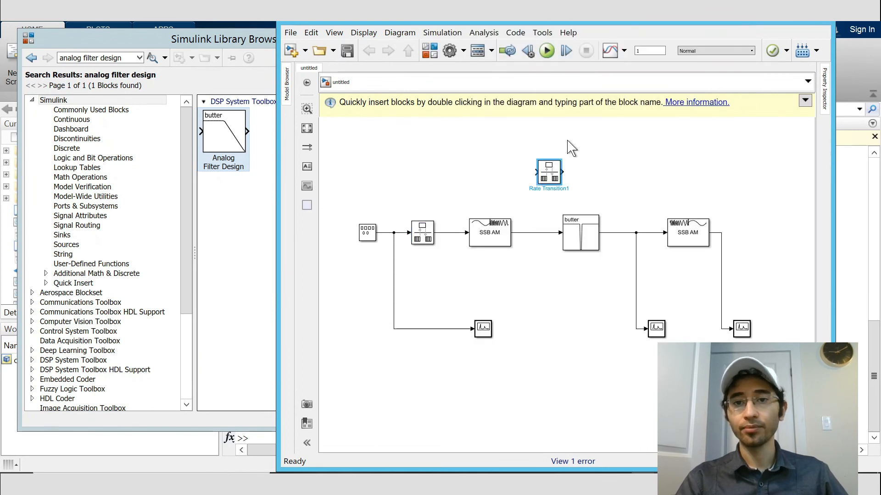
drag(548, 171, 539, 217)
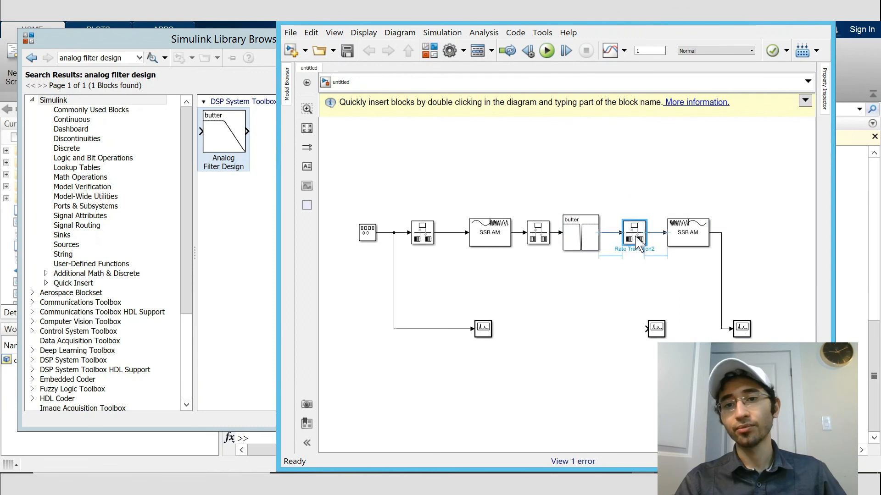
mouse_move(659, 164)
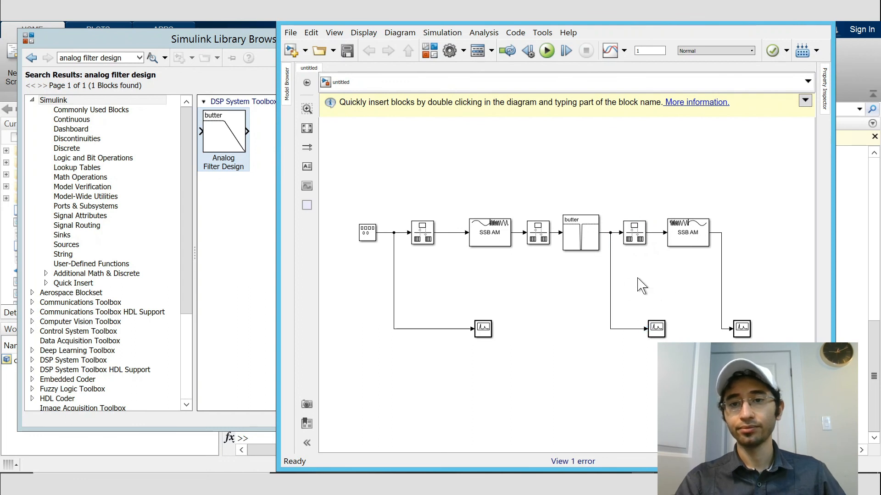
click(634, 232)
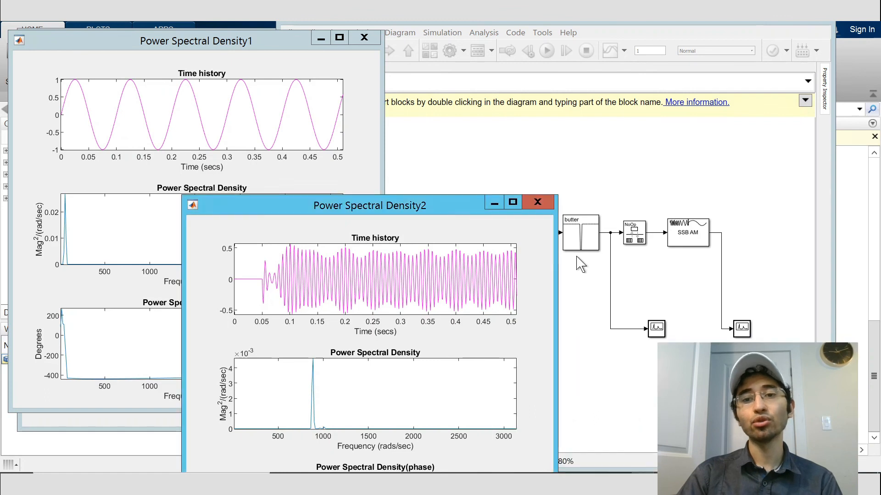
Step: Review the Power Spectral Density plots and close the second scope window
click(538, 202)
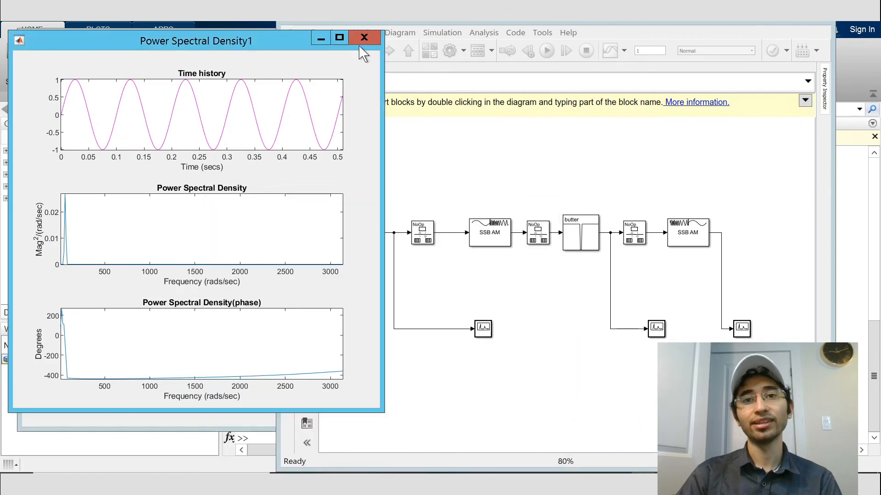
mouse_move(367, 43)
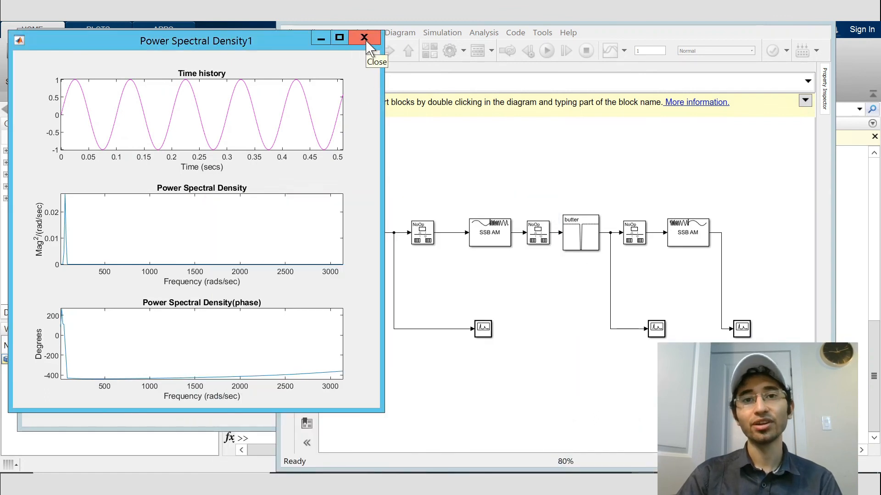